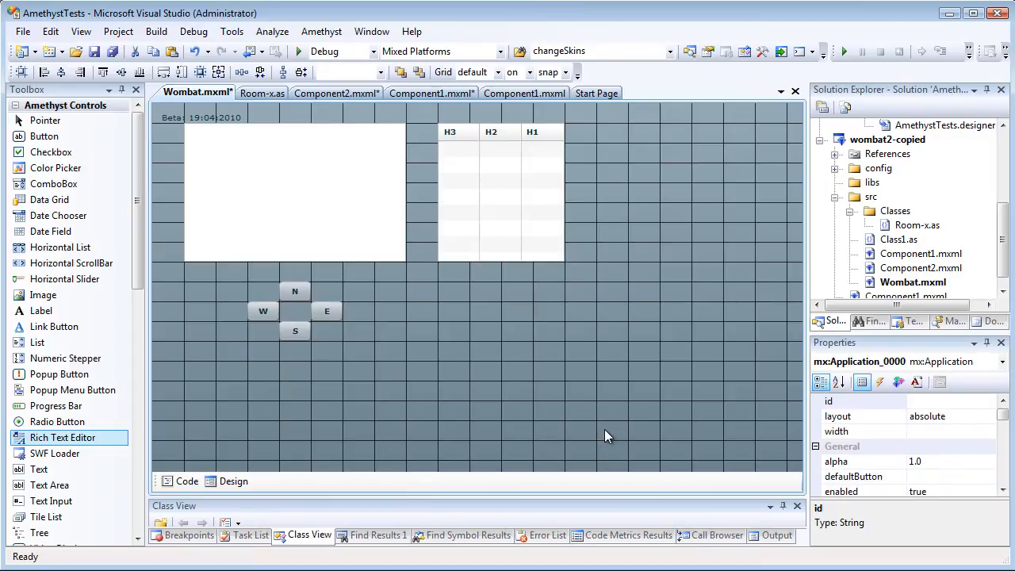
# Select the H3/H2/H1 data grid so DataGrid1 appears in the Properties window
pyautogui.click(500, 195)
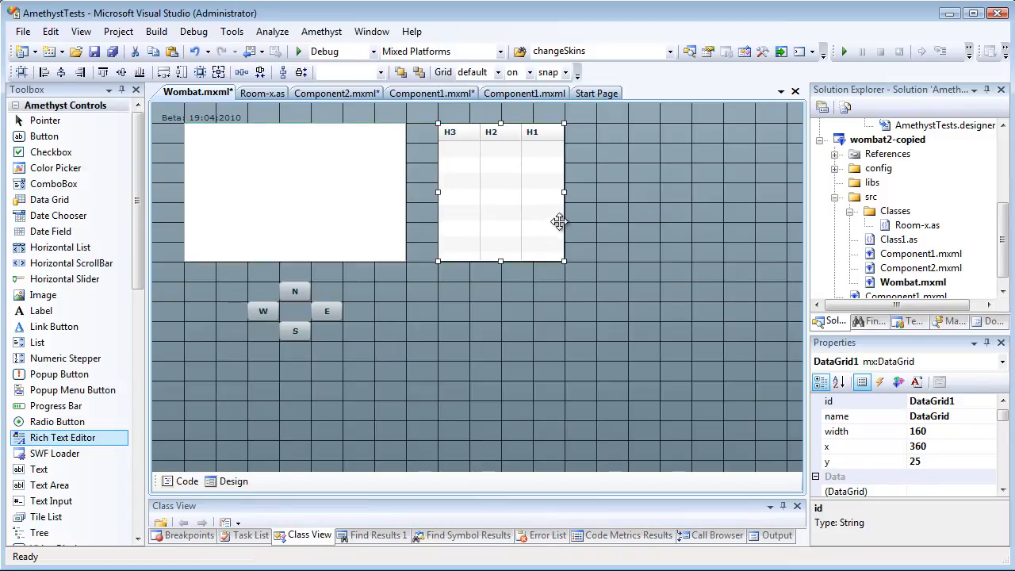
pyautogui.moveTo(595, 252)
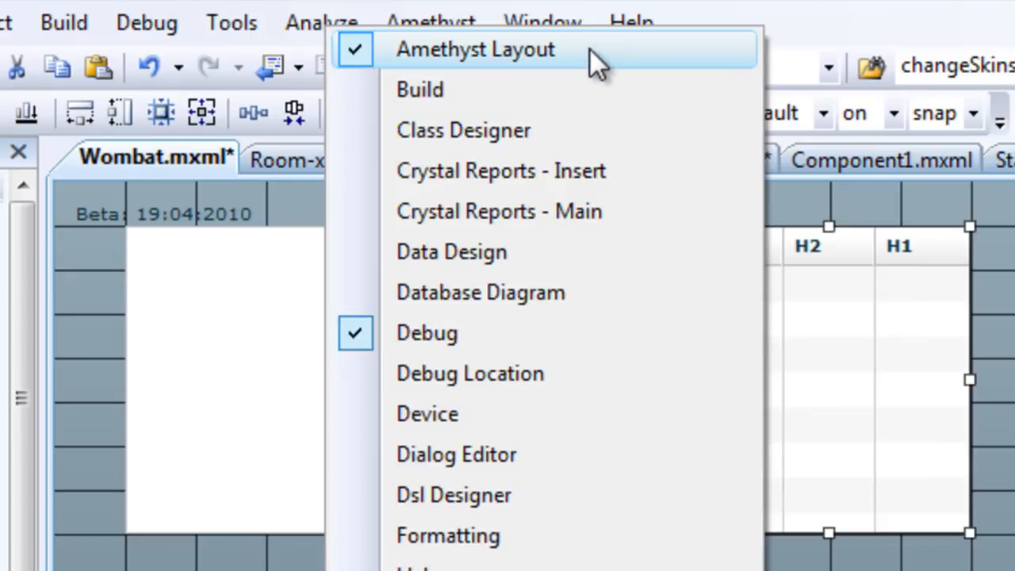
pyautogui.moveTo(587, 67)
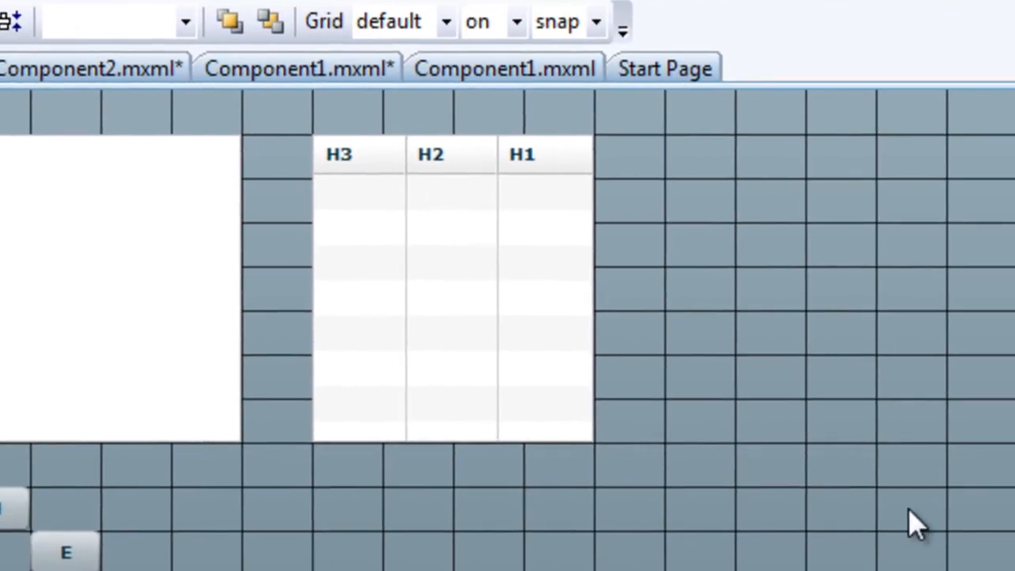
pyautogui.moveTo(835, 376)
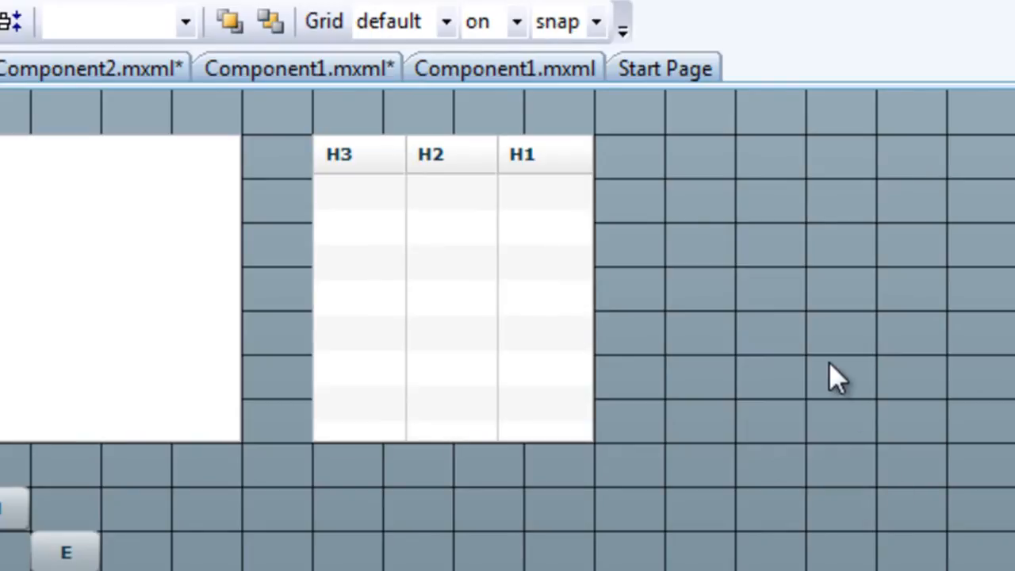
pyautogui.moveTo(559, 21)
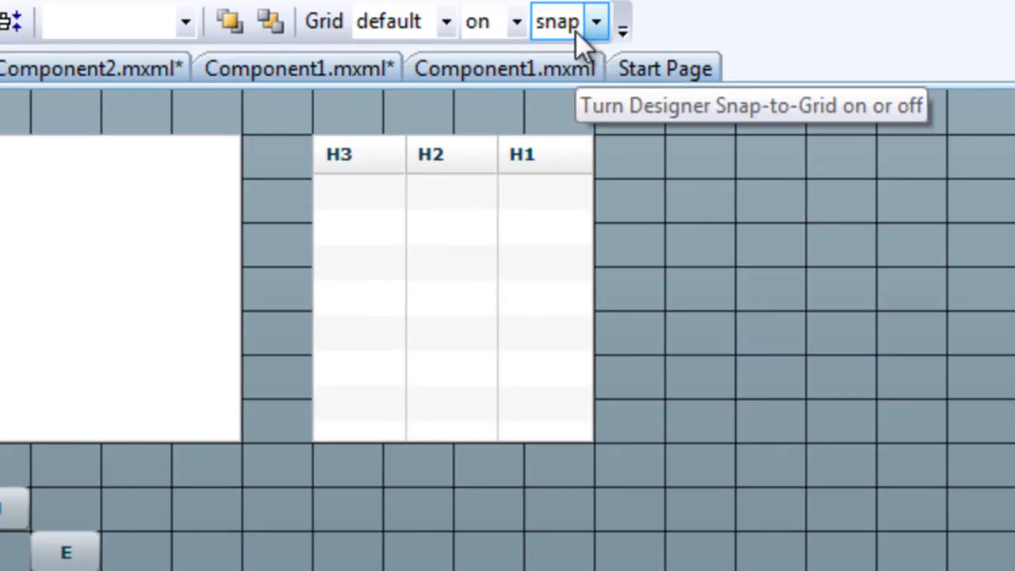
pyautogui.moveTo(603, 44)
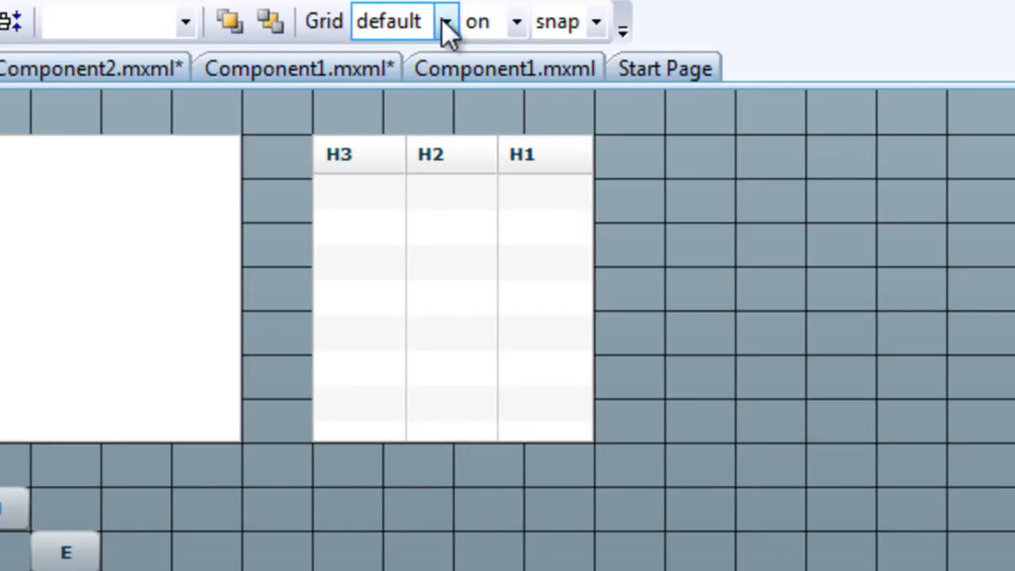
# Try a 12x12 grid, settle on 20x20, then move and enlarge the DataGrid onto it
pyautogui.click(447, 21)
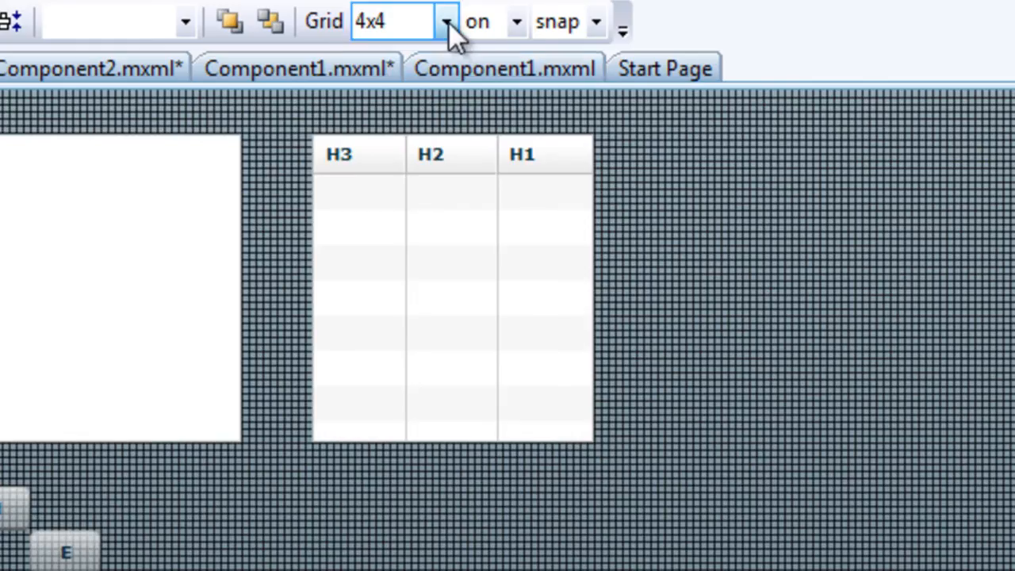
pyautogui.write('12x12')
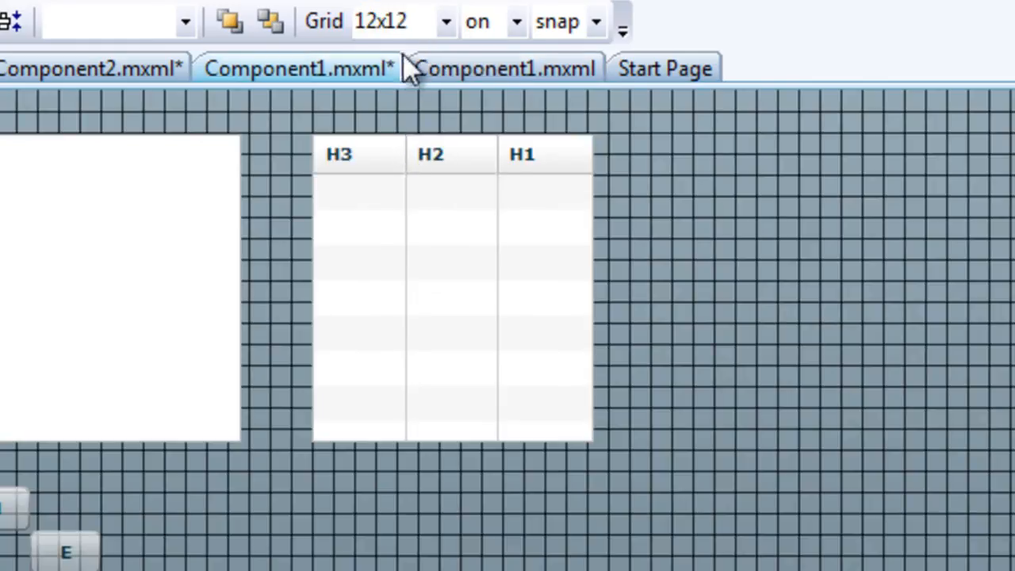
pyautogui.click(445, 22)
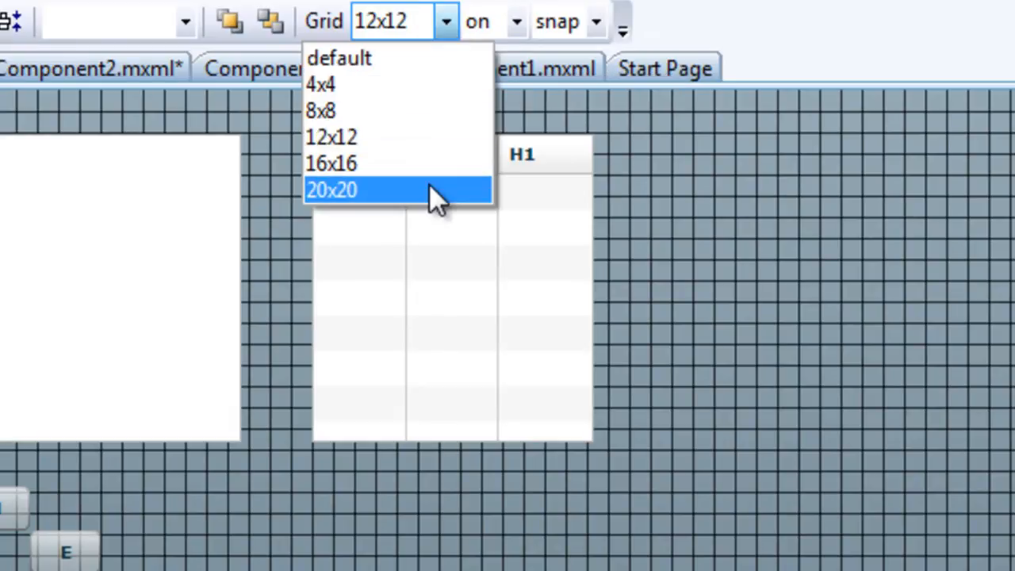
pyautogui.click(332, 189)
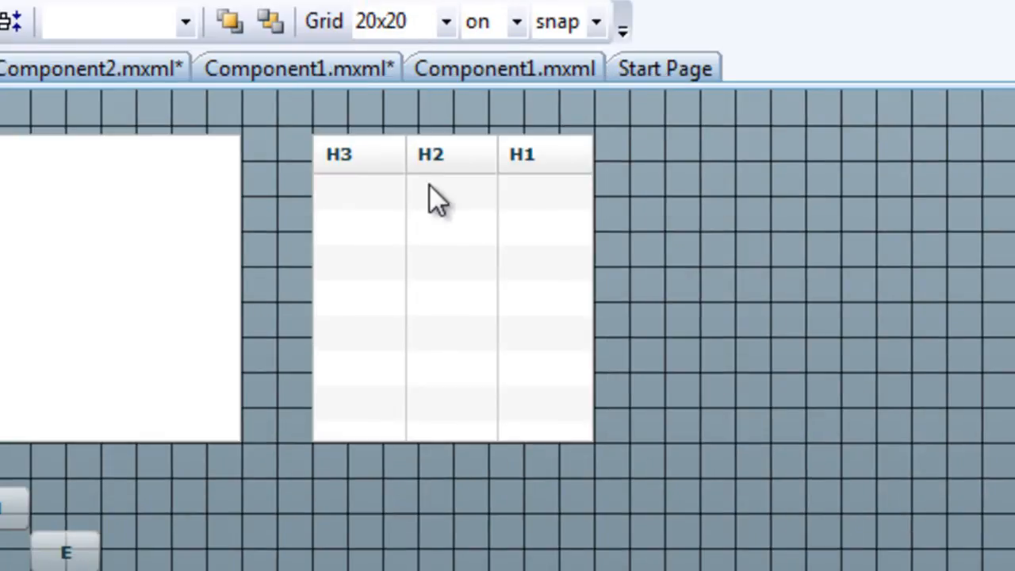
pyautogui.moveTo(413, 287)
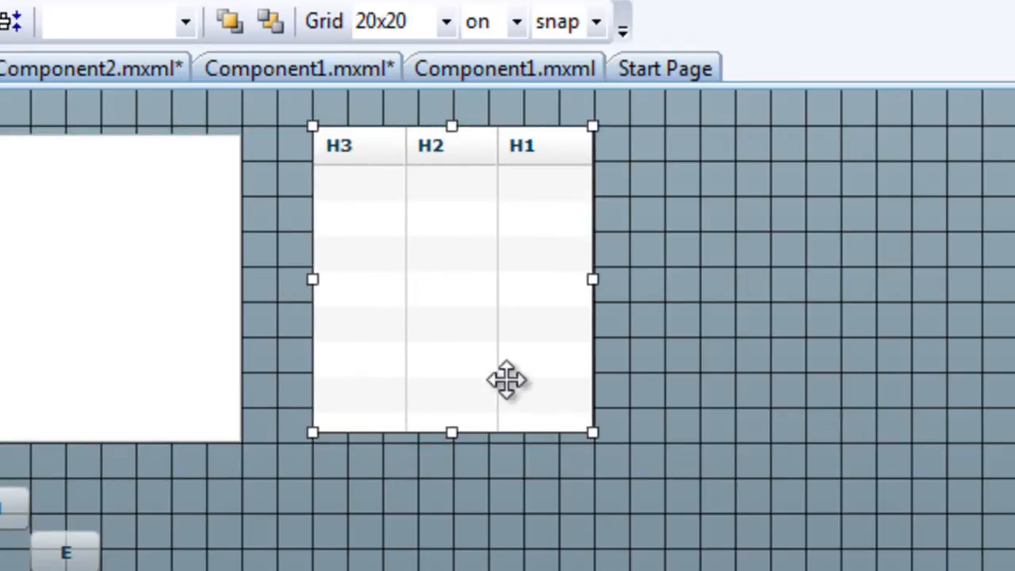
pyautogui.moveTo(593, 432); pyautogui.dragTo(605, 441)
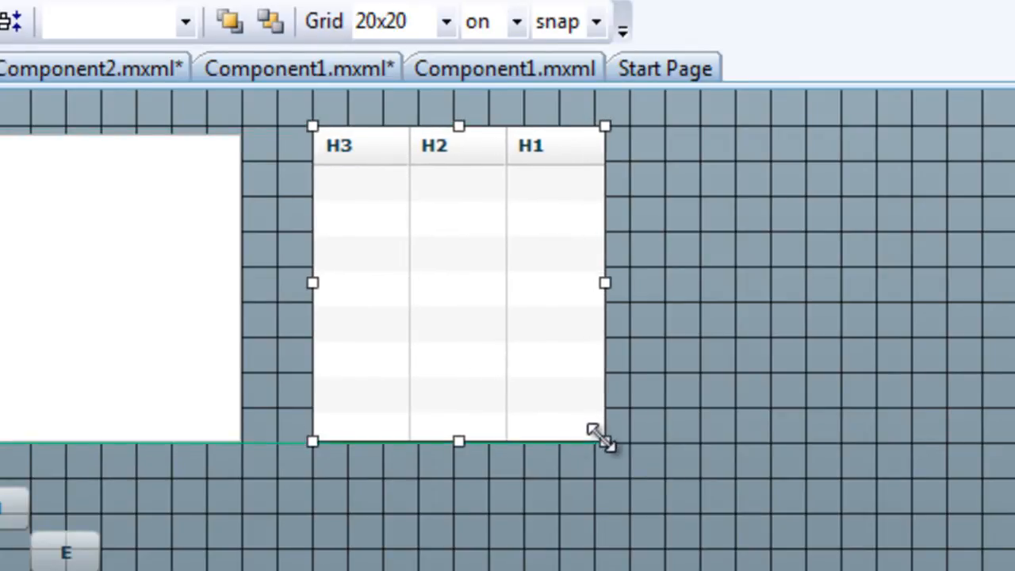
pyautogui.moveTo(605, 442); pyautogui.dragTo(629, 476)
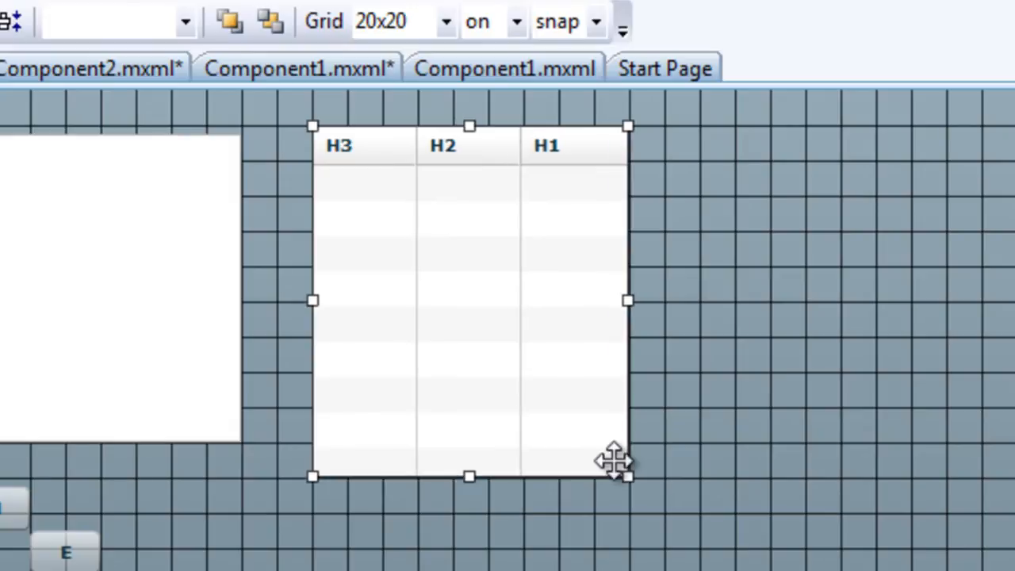
pyautogui.moveTo(619, 88)
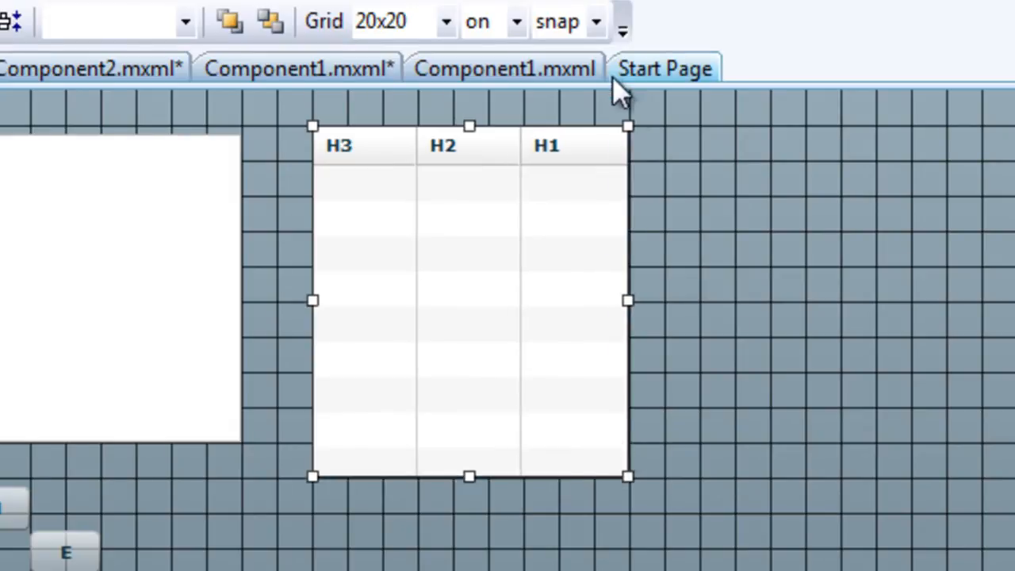
# Set placement mode to free and drag the DataGrid up-left off the grid lines
pyautogui.click(595, 22)
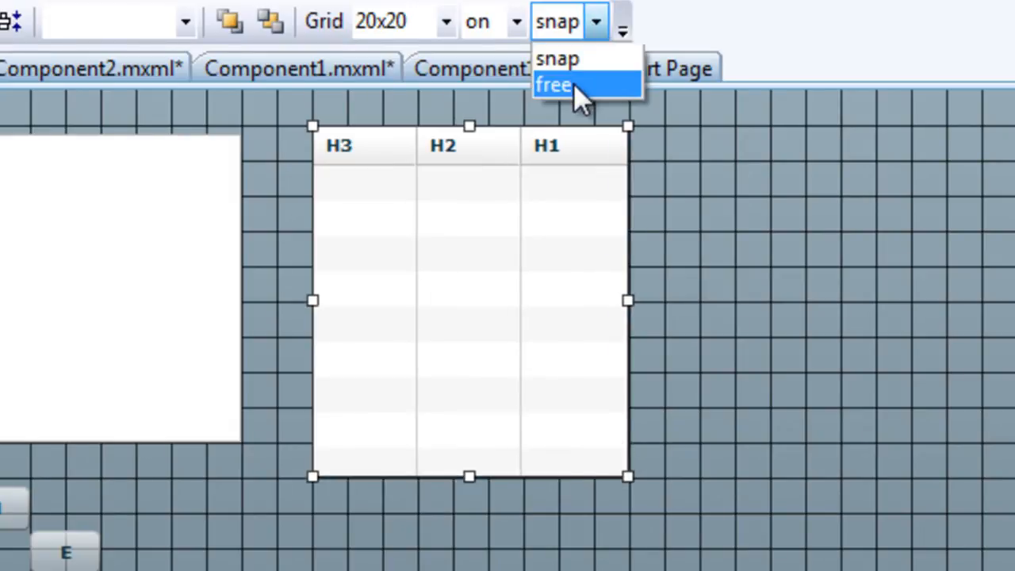
pyautogui.click(554, 85)
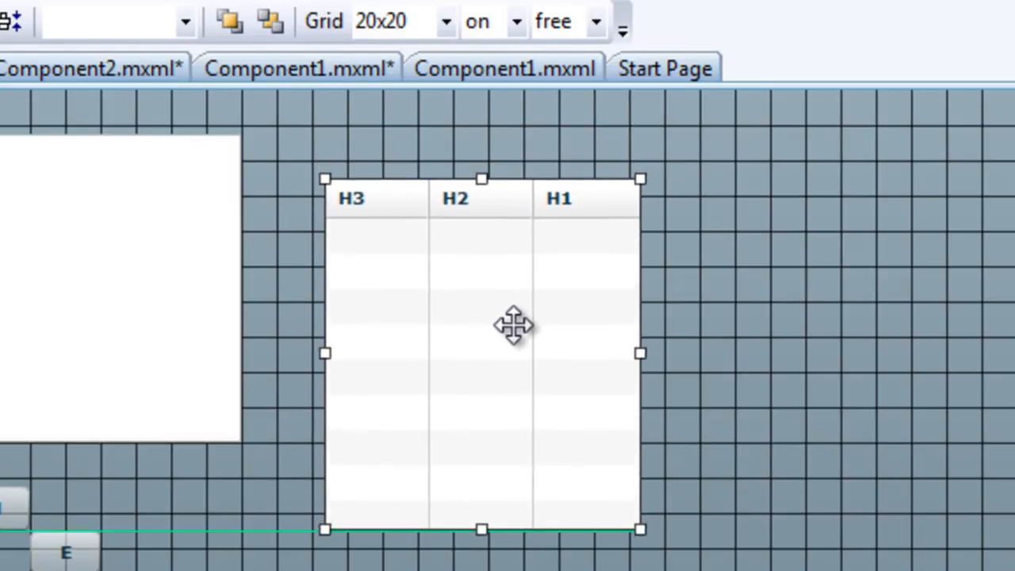
pyautogui.moveTo(513, 326); pyautogui.dragTo(472, 283)
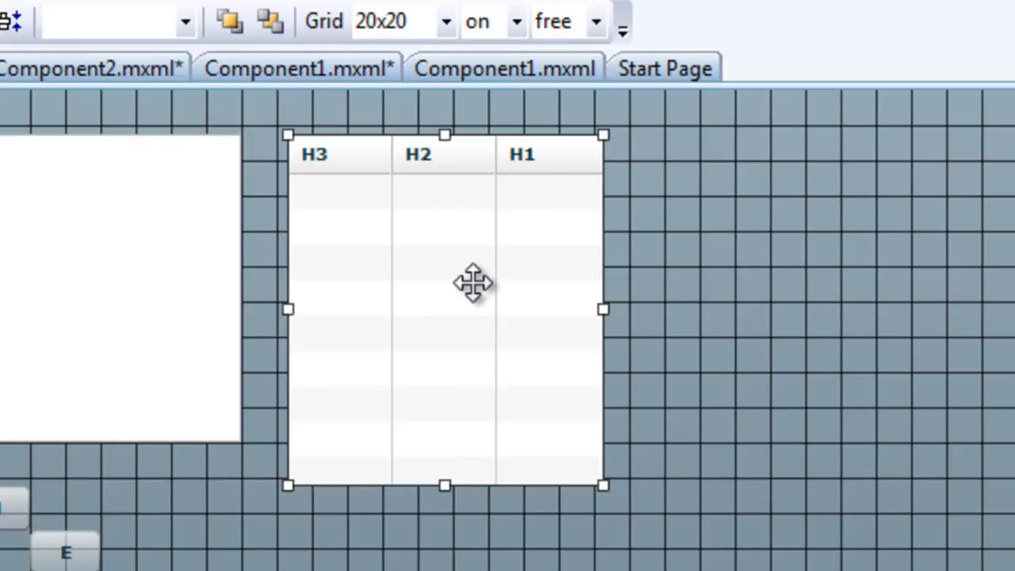
pyautogui.moveTo(476, 267)
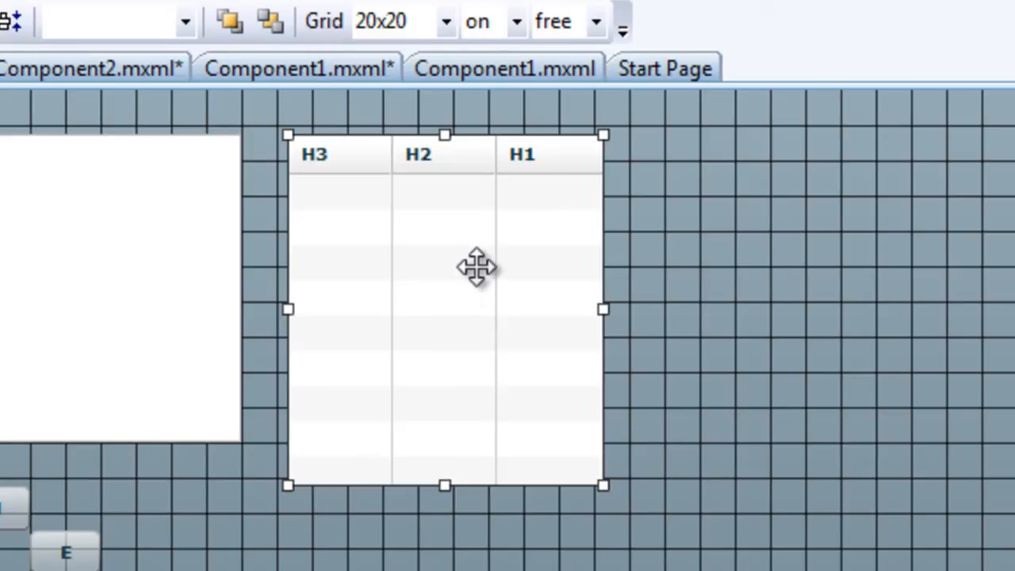
pyautogui.moveTo(515, 31)
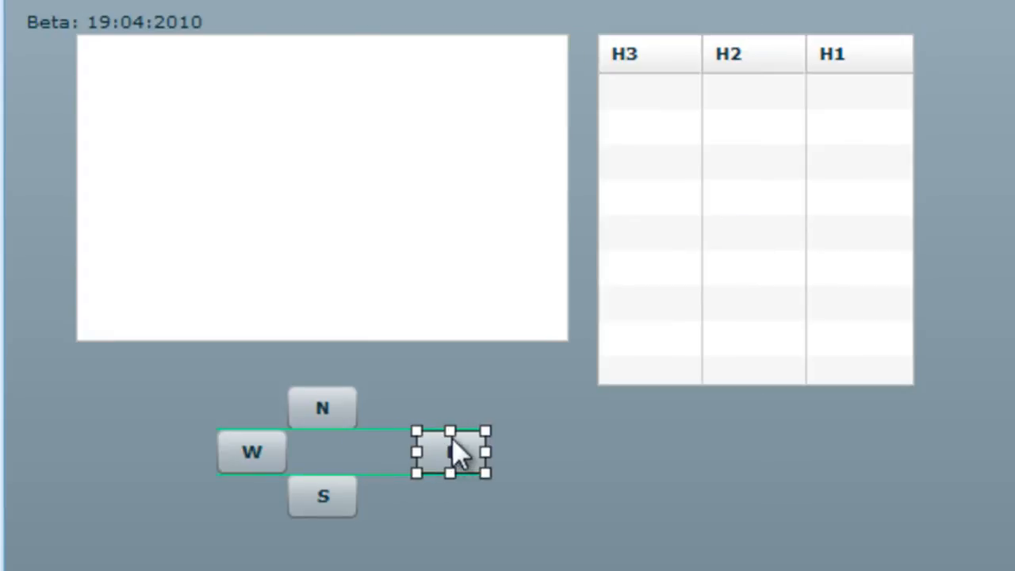
# Drag the E button right along W's row, then down beneath the data grid
pyautogui.moveTo(451, 452); pyautogui.dragTo(633, 436)
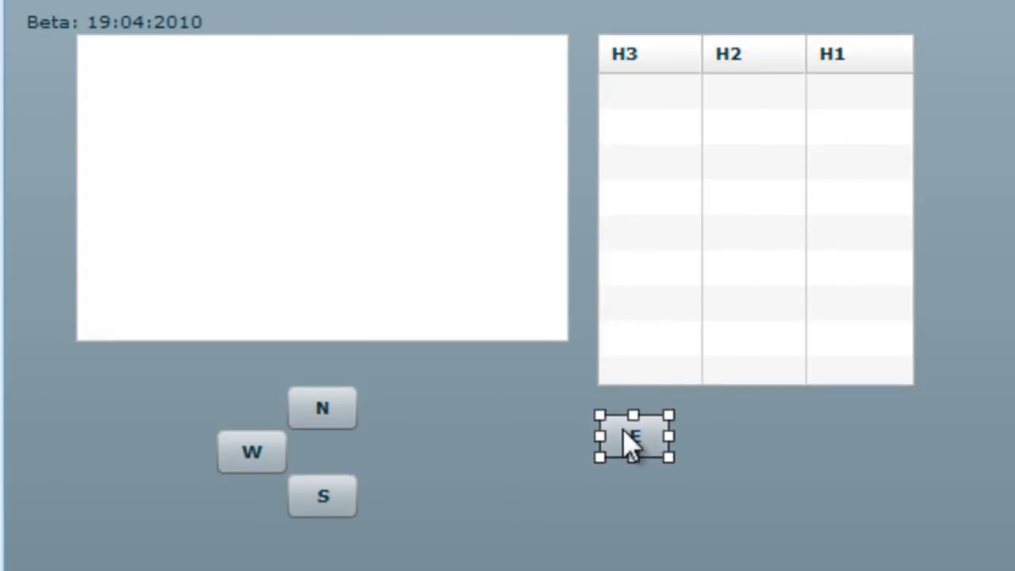
pyautogui.moveTo(667, 436); pyautogui.dragTo(783, 457)
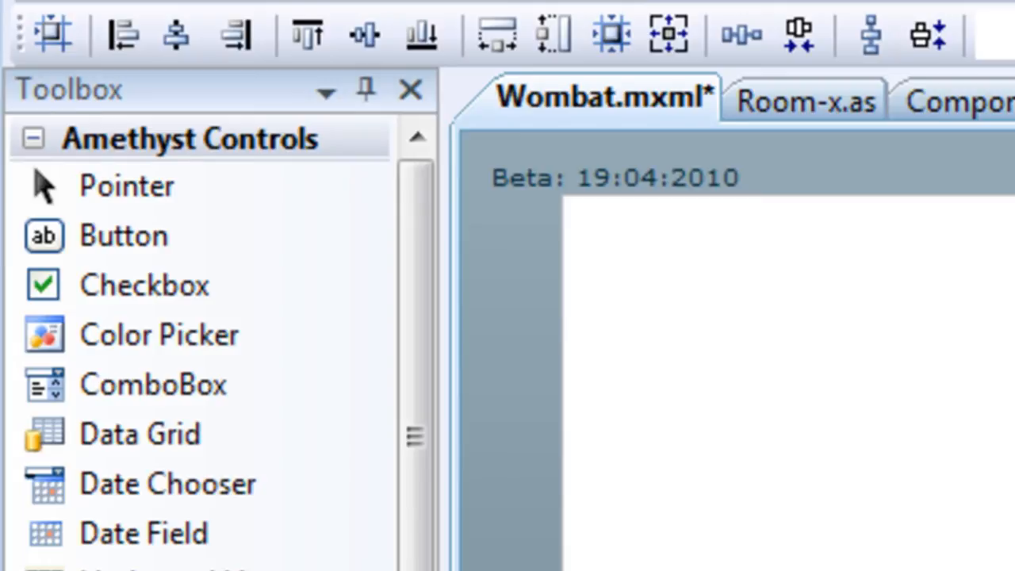
# Select the compass buttons on the design surface
pyautogui.click(325, 90)
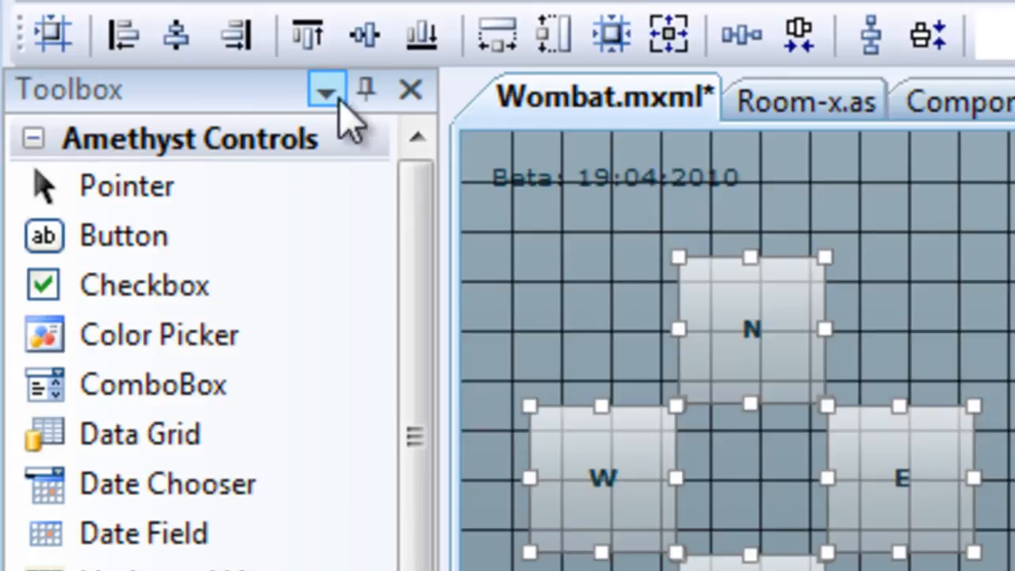
pyautogui.moveTo(51, 33)
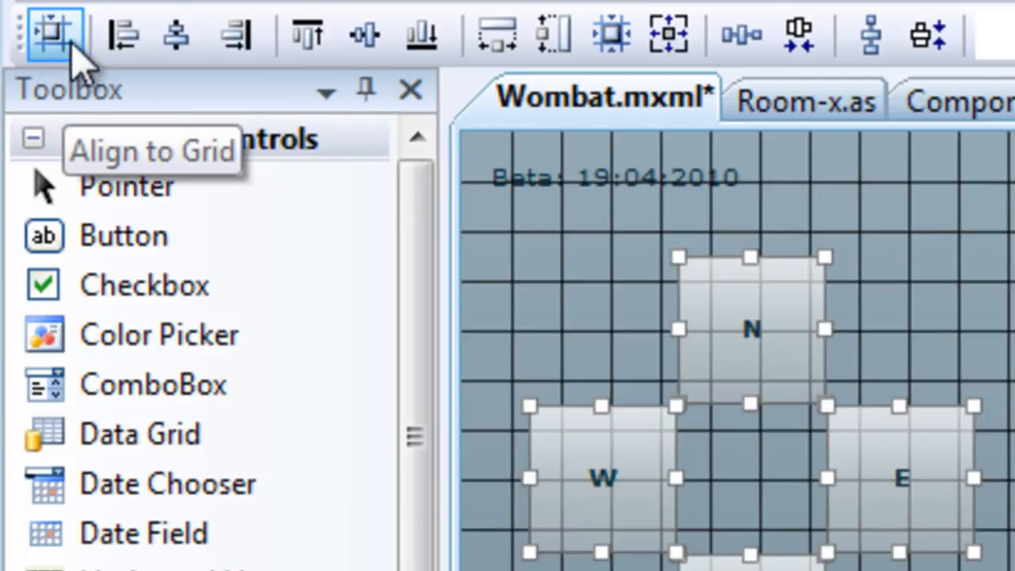
pyautogui.moveTo(176, 33)
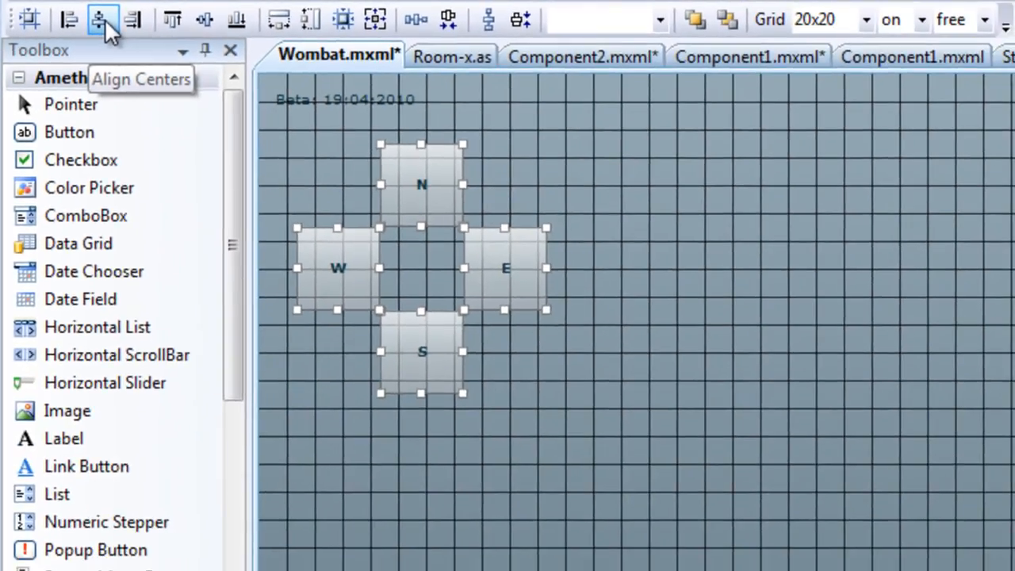
pyautogui.moveTo(30, 19)
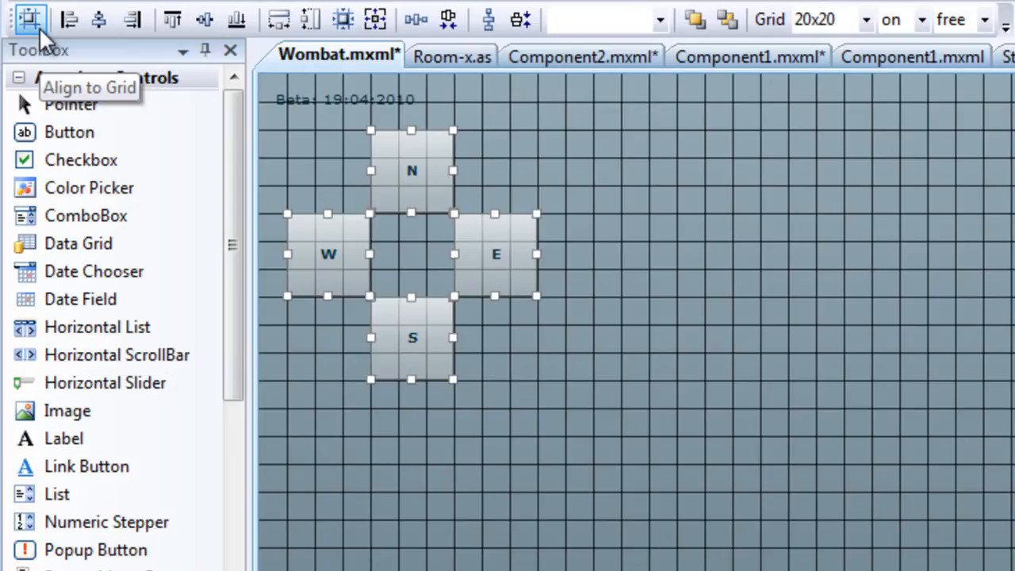
pyautogui.moveTo(987, 123)
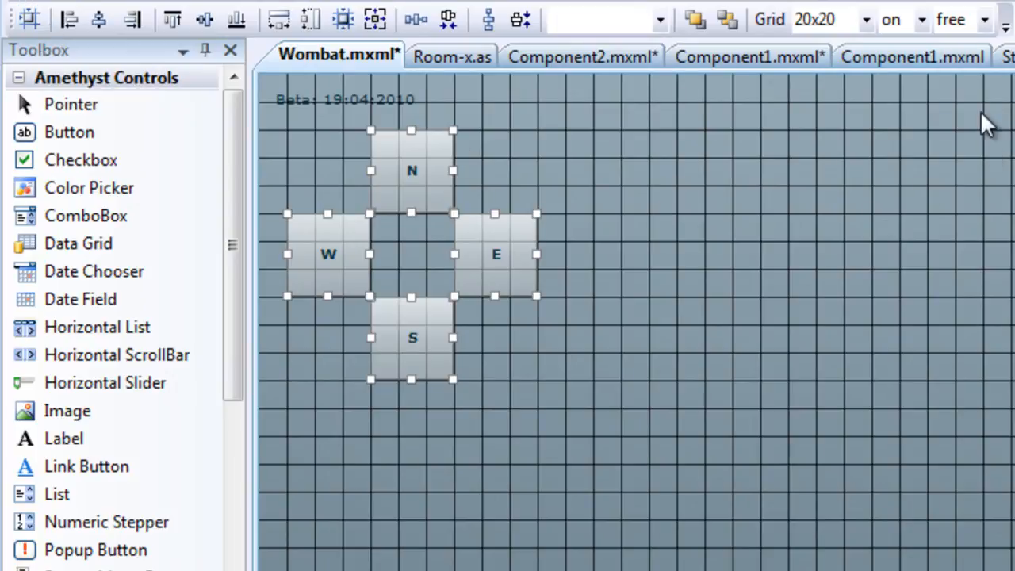
pyautogui.click(891, 19)
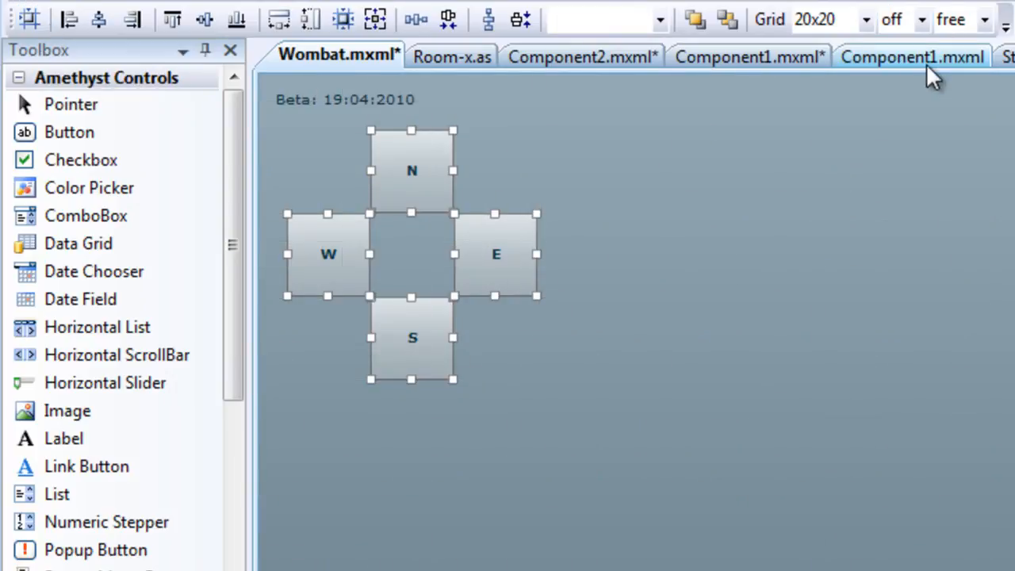
pyautogui.moveTo(360, 155)
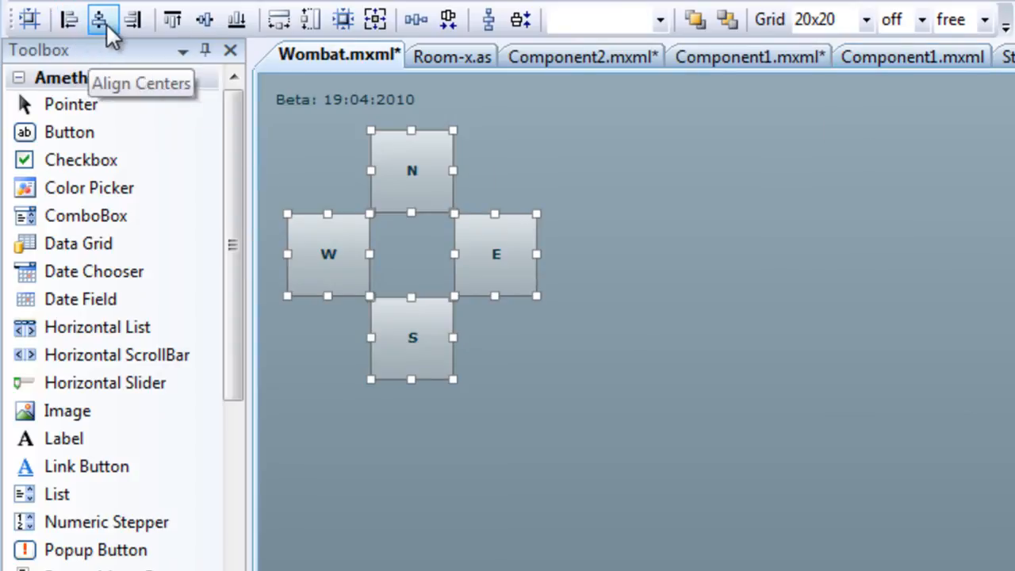
pyautogui.moveTo(133, 19)
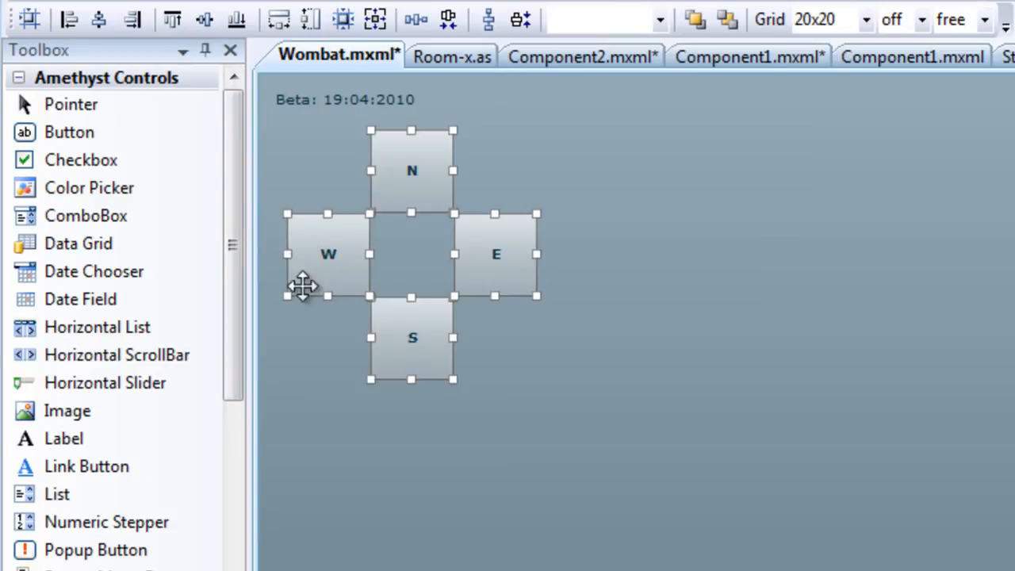
pyautogui.moveTo(300, 297)
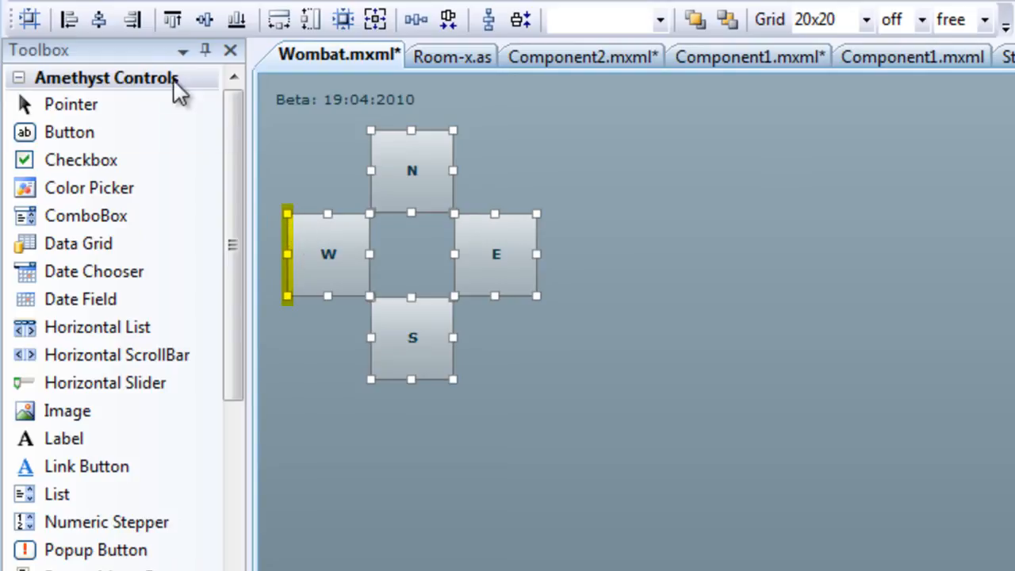
pyautogui.click(69, 19)
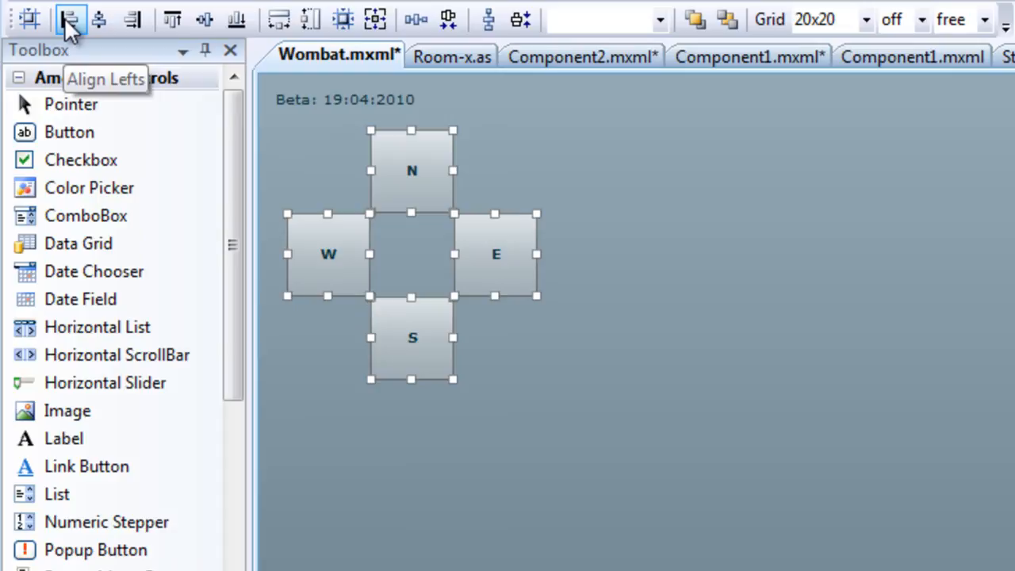
pyautogui.click(70, 19)
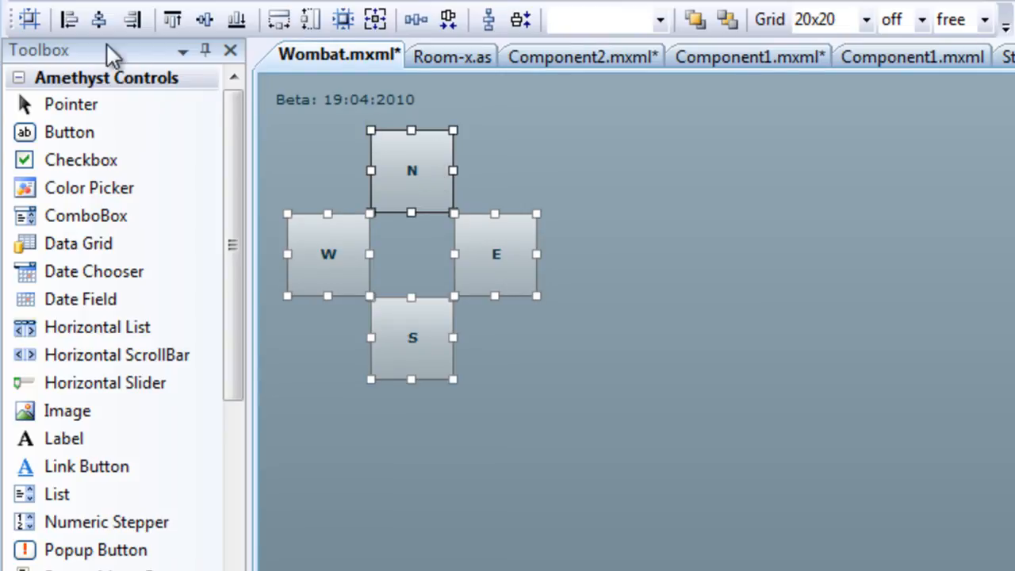
# Centre W and E under N with Align Centers, then apply another layout toolbar command
pyautogui.click(99, 19)
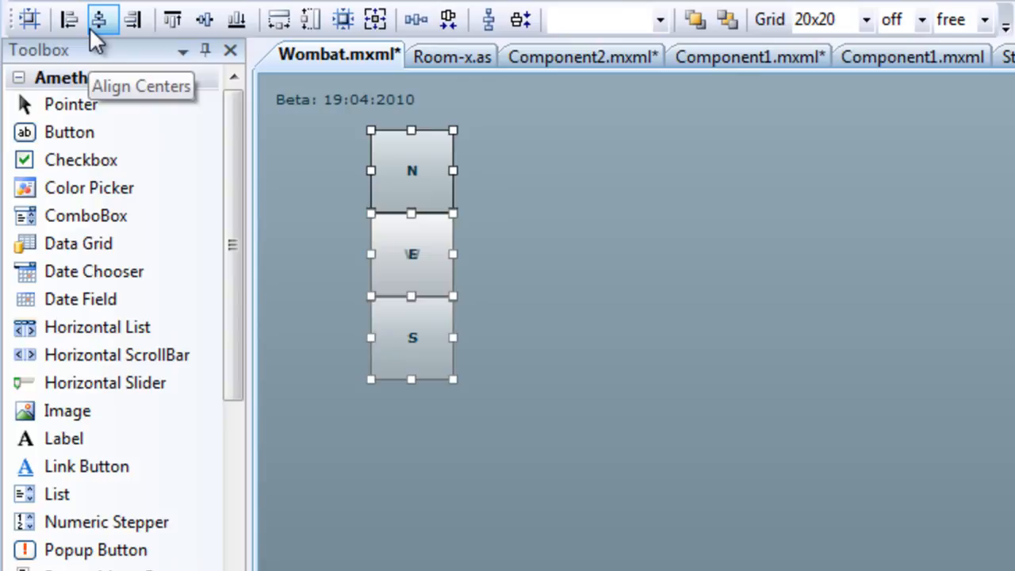
pyautogui.moveTo(205, 19)
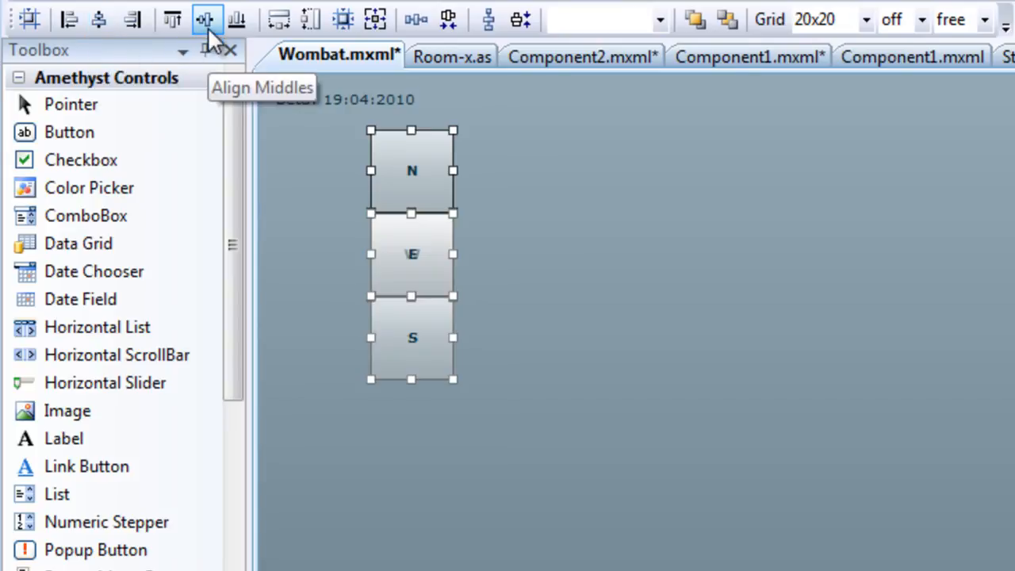
pyautogui.moveTo(102, 19)
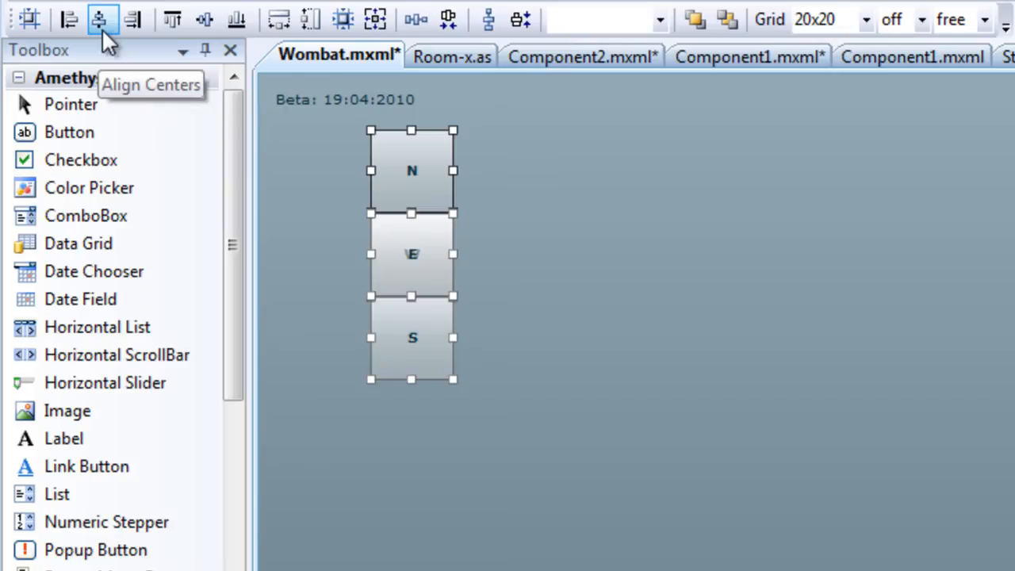
pyautogui.click(416, 19)
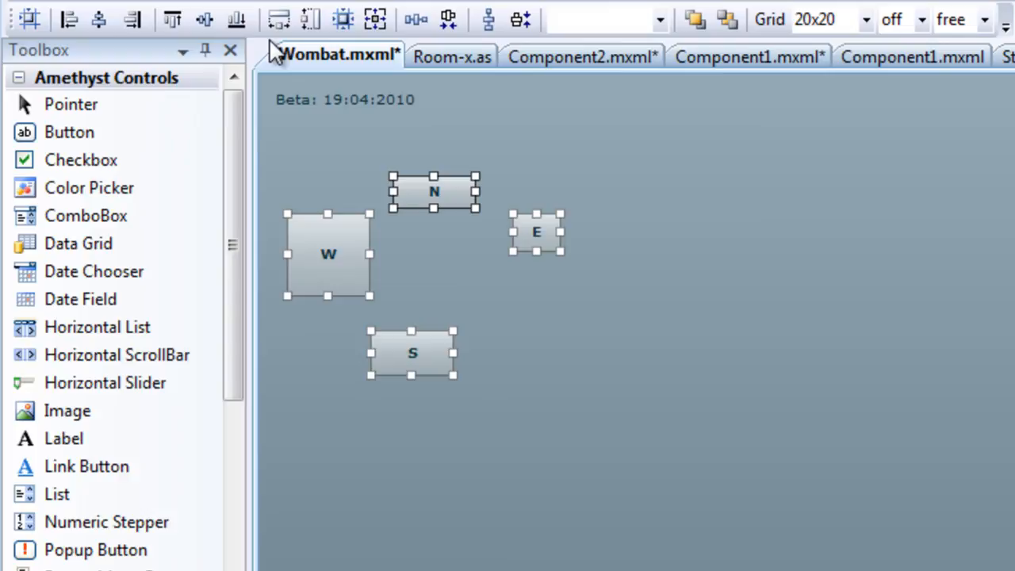
# Match all buttons to N's width, height and size, then apply Size to Grid
pyautogui.click(278, 19)
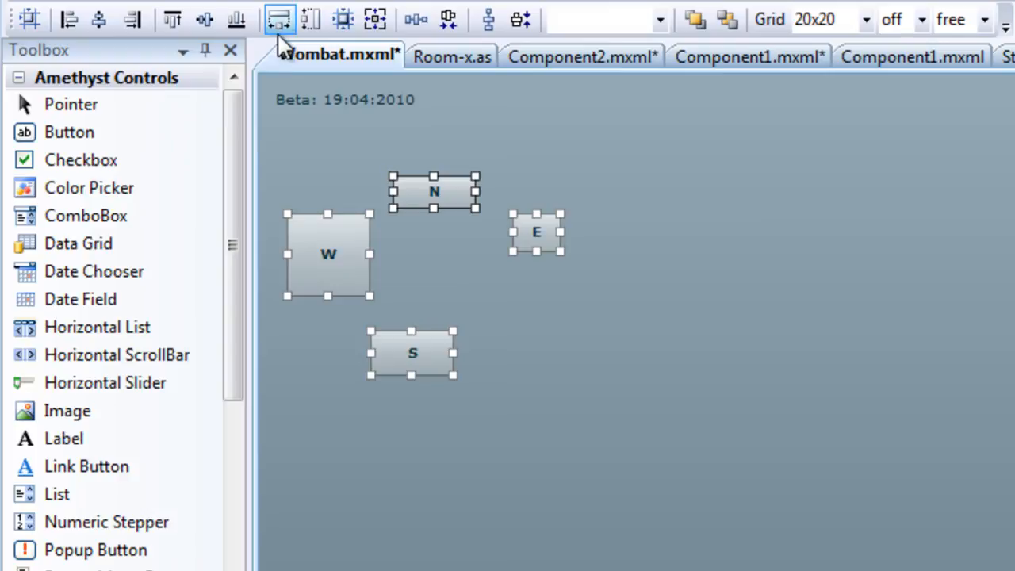
pyautogui.click(279, 19)
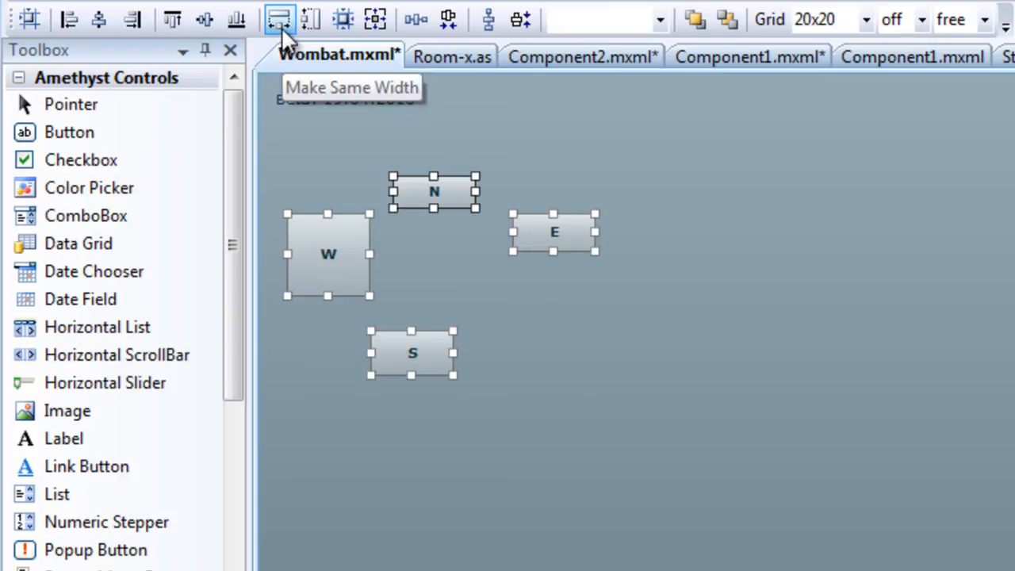
pyautogui.moveTo(311, 19)
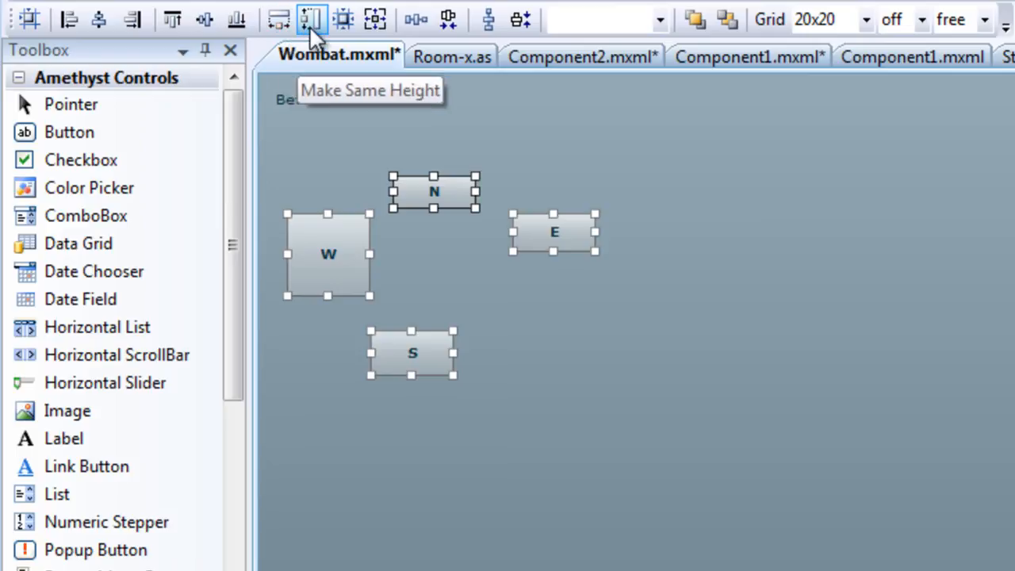
pyautogui.click(311, 19)
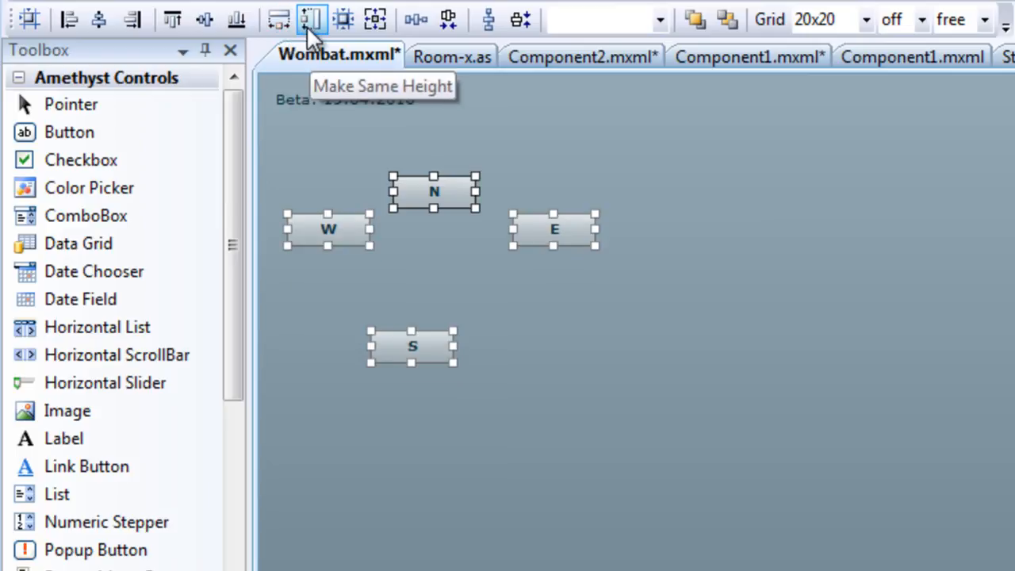
pyautogui.click(312, 19)
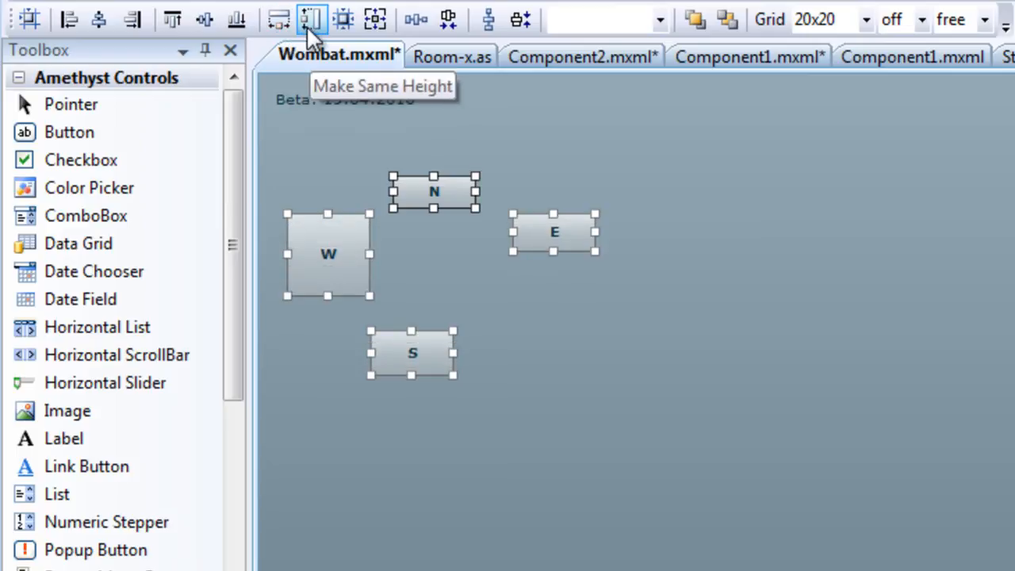
pyautogui.moveTo(343, 19)
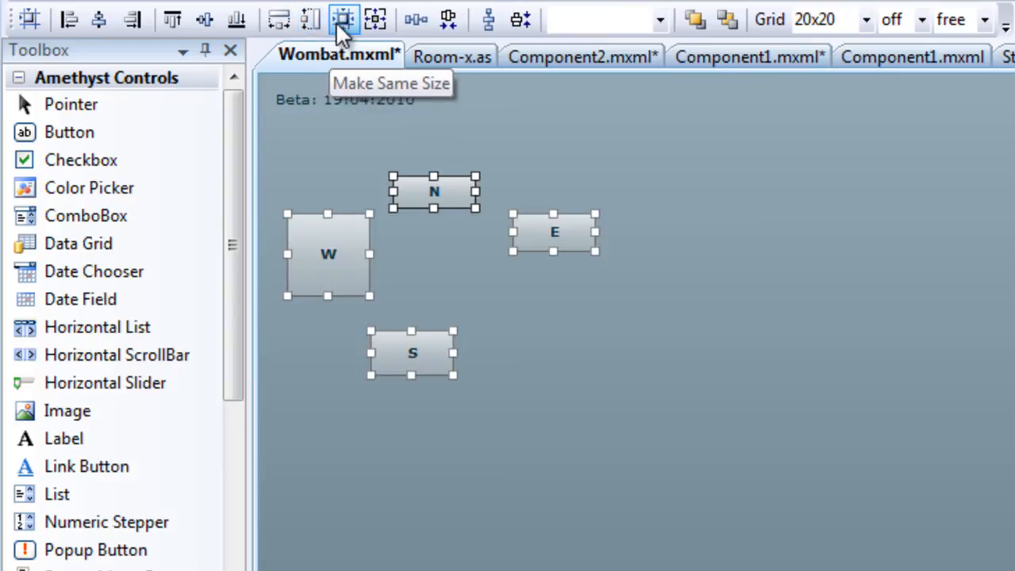
pyautogui.click(343, 19)
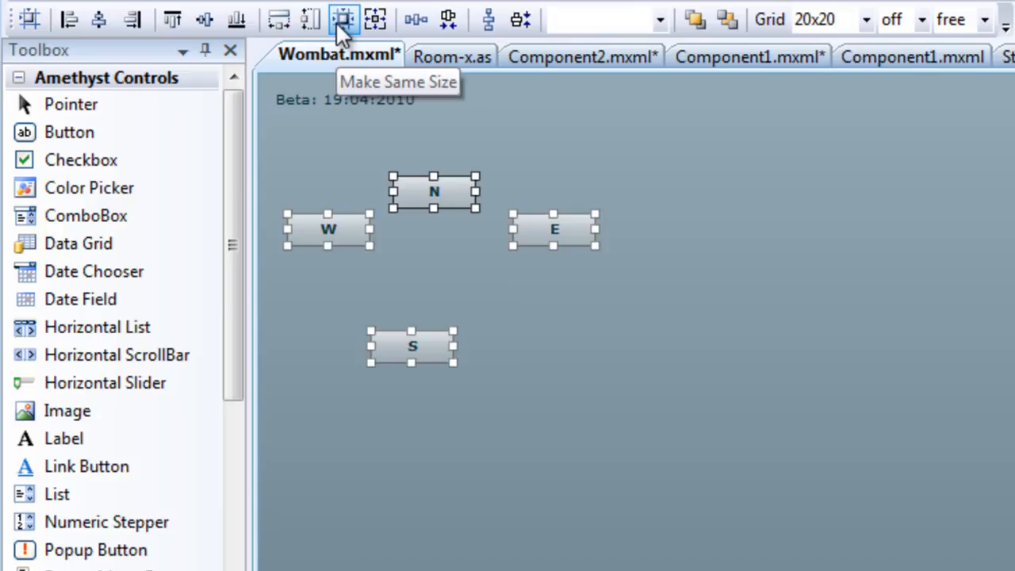
pyautogui.moveTo(375, 19)
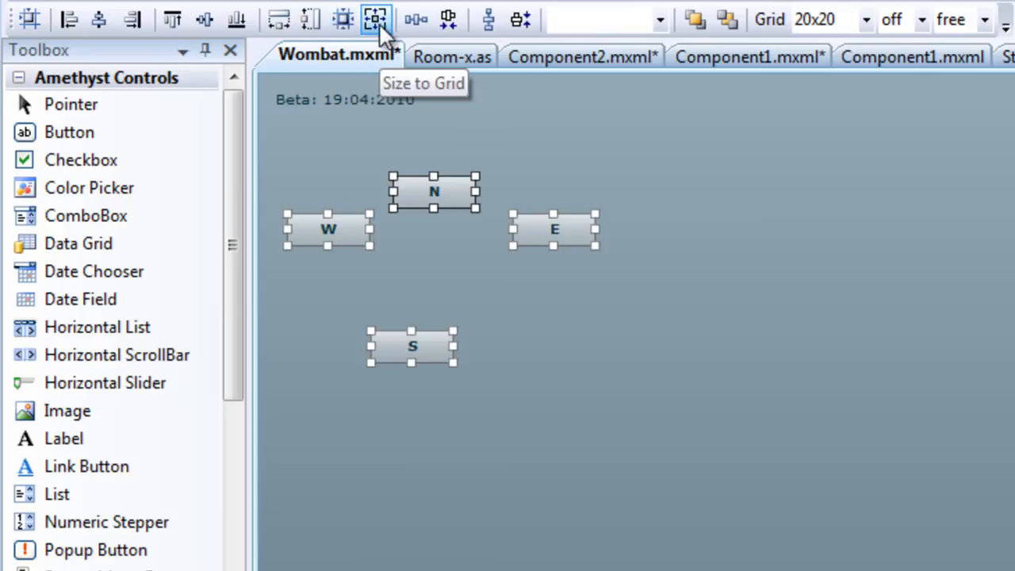
pyautogui.click(374, 19)
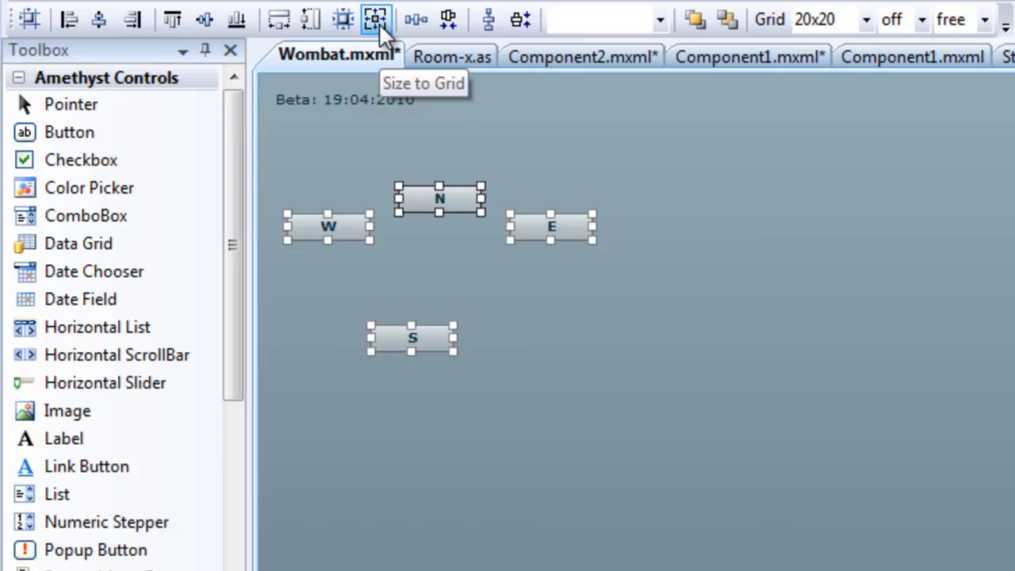
# Equalize the button spacing, then remove the horizontal and vertical gaps between buttons
pyautogui.click(374, 19)
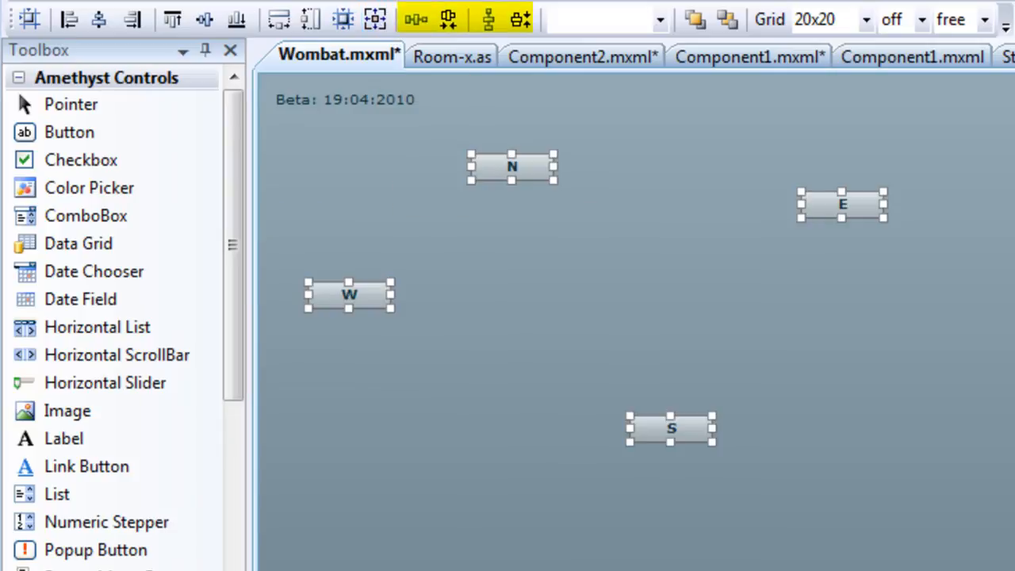
pyautogui.moveTo(415, 19)
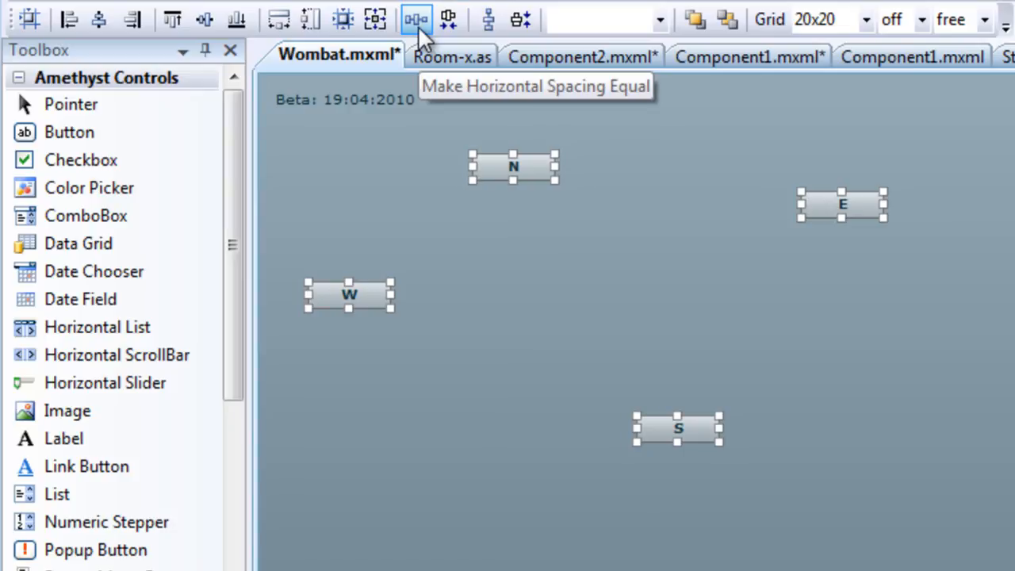
pyautogui.moveTo(489, 19)
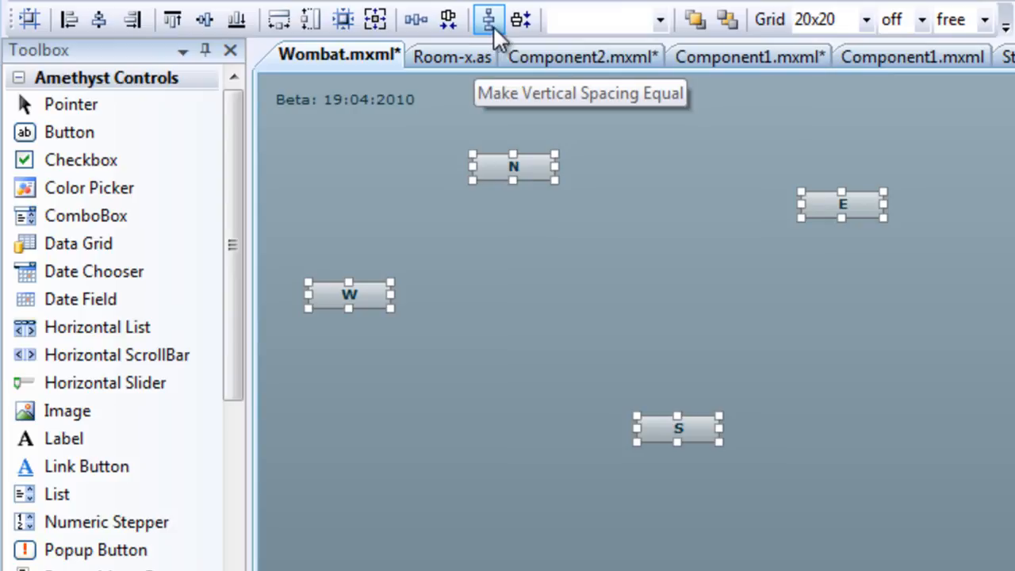
pyautogui.moveTo(488, 19)
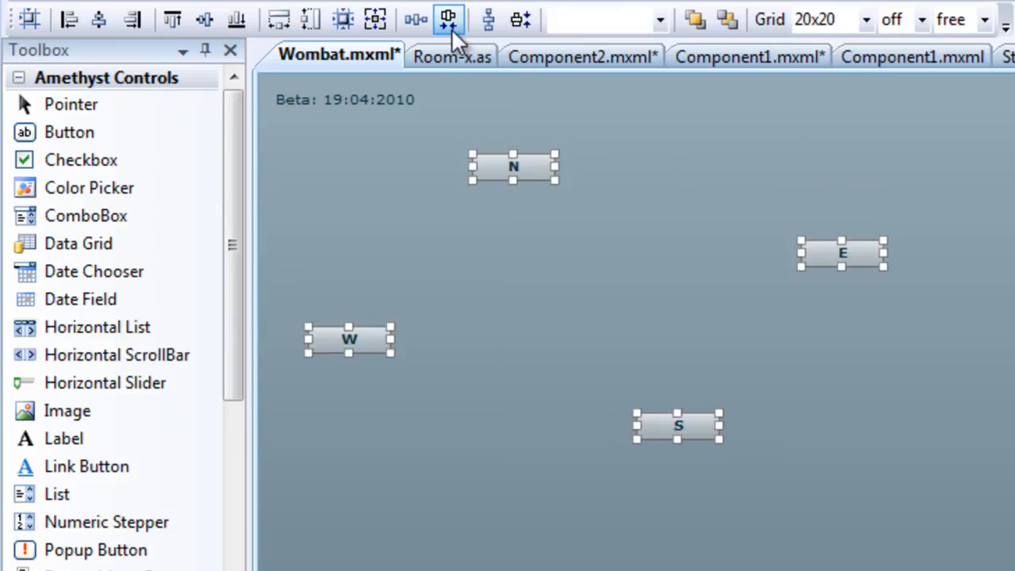
pyautogui.click(448, 19)
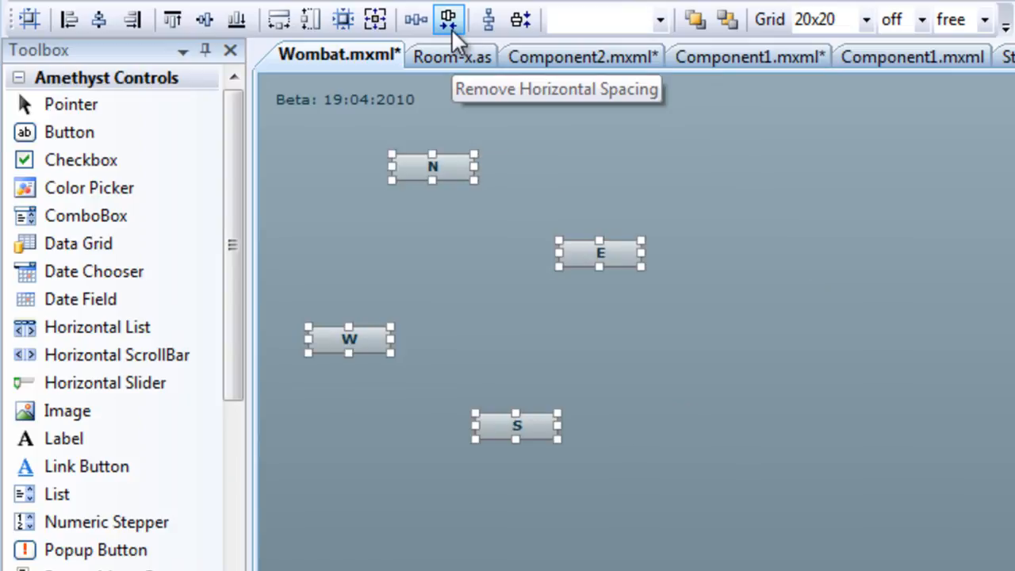
pyautogui.moveTo(521, 20)
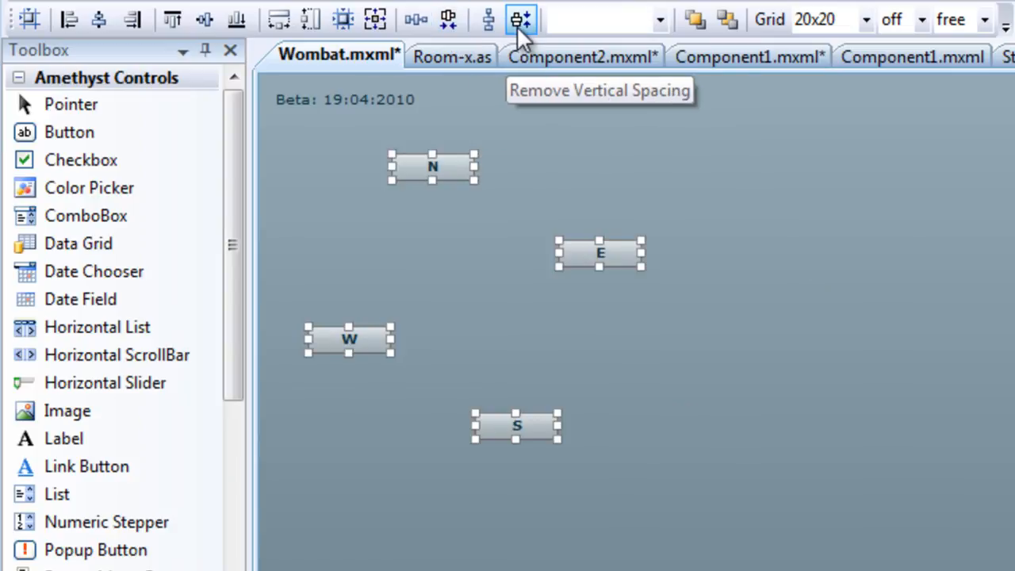
pyautogui.click(521, 19)
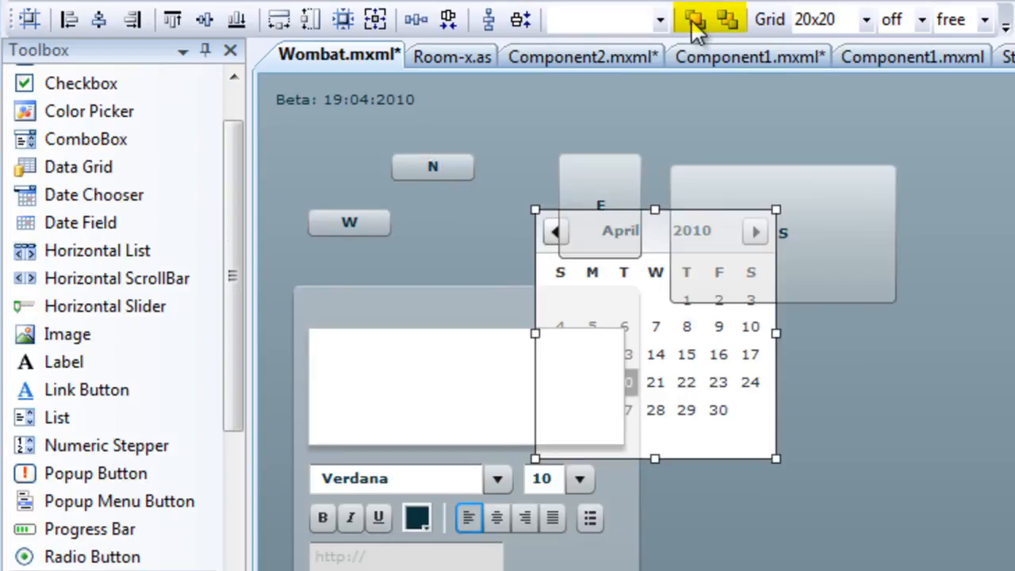
# Bring the April 2010 date chooser to front, then send it to back
pyautogui.click(693, 19)
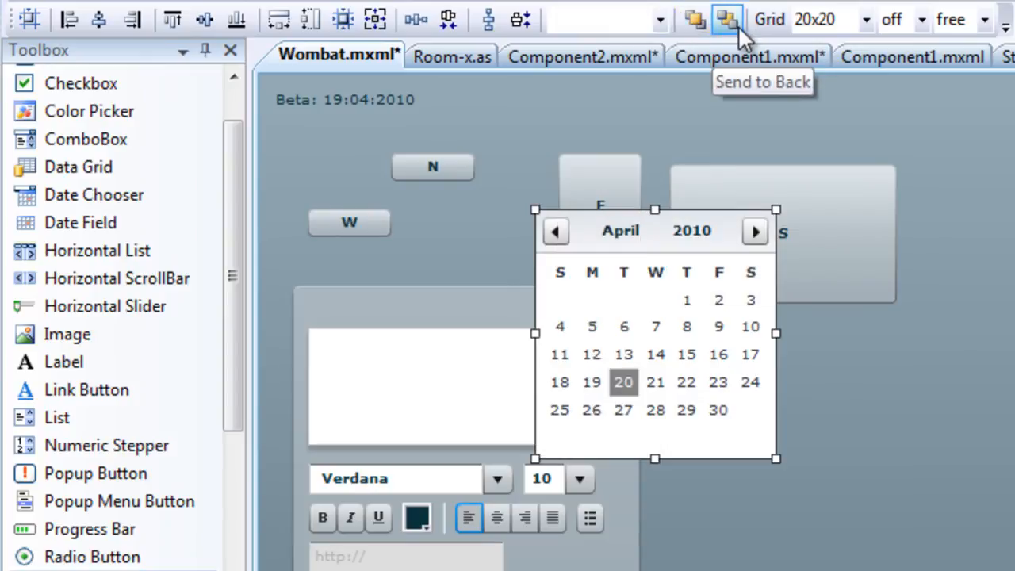
pyautogui.click(727, 19)
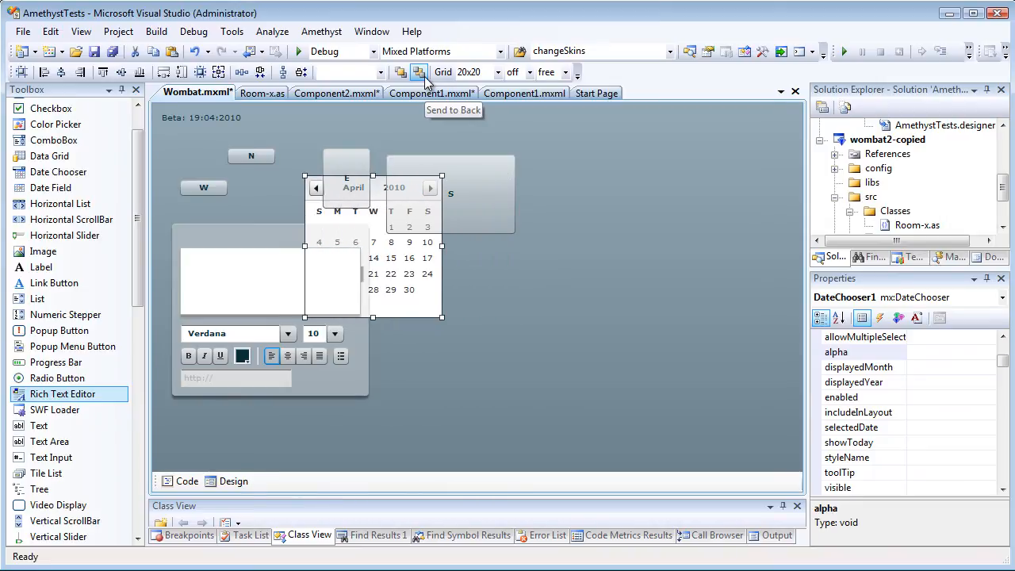
pyautogui.moveTo(433, 165)
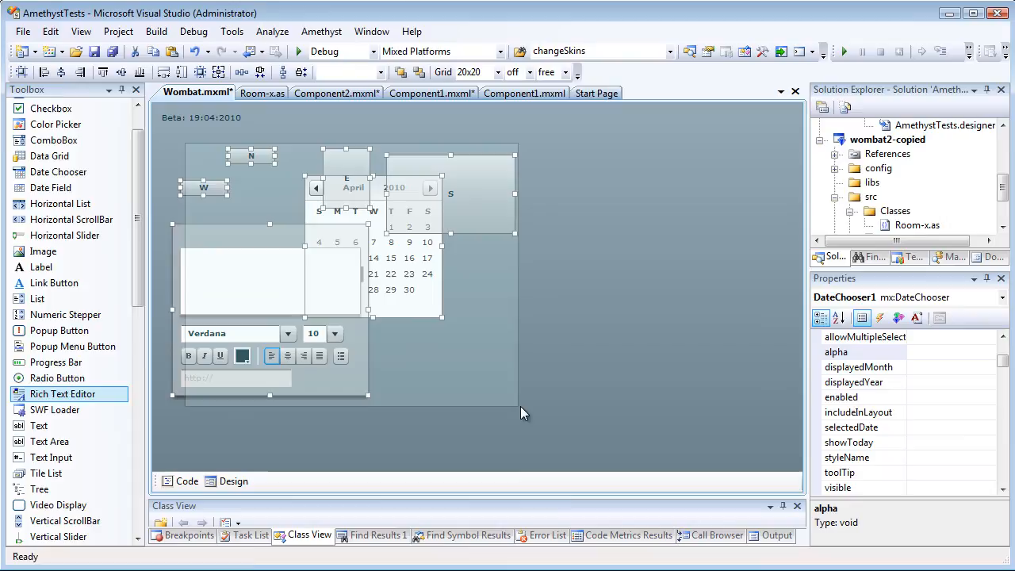
pyautogui.click(528, 410)
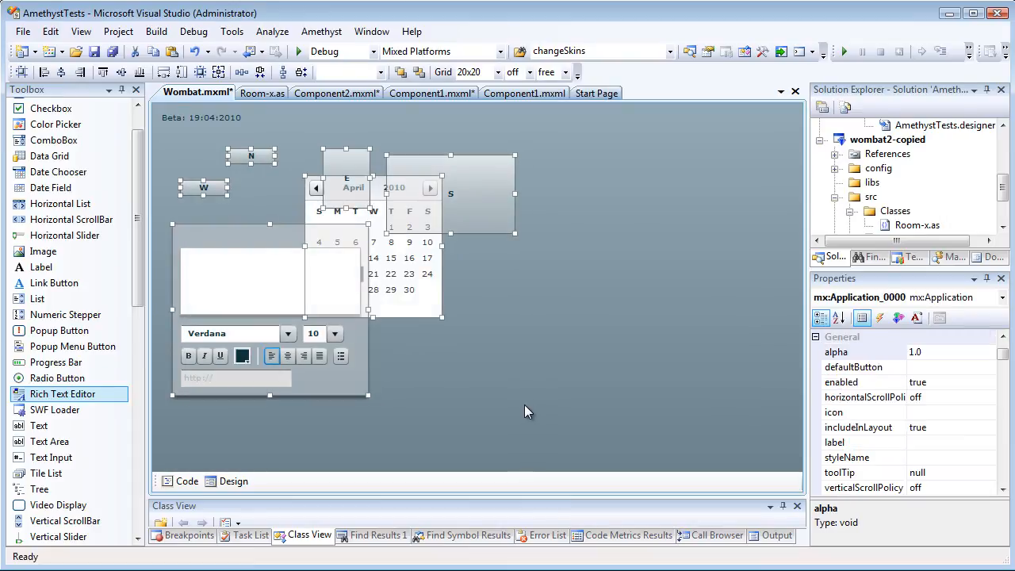
pyautogui.click(435, 379)
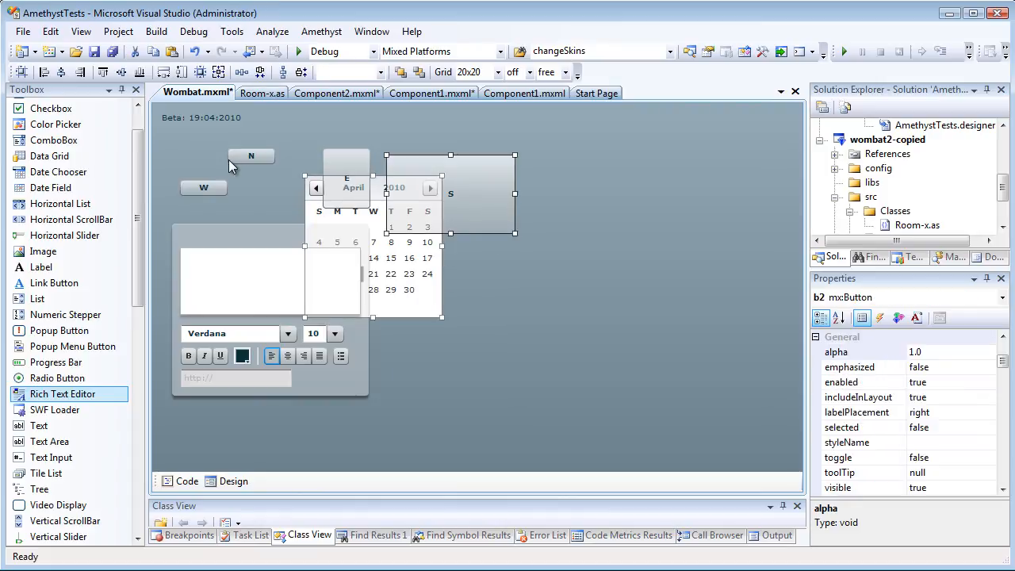
pyautogui.click(262, 283)
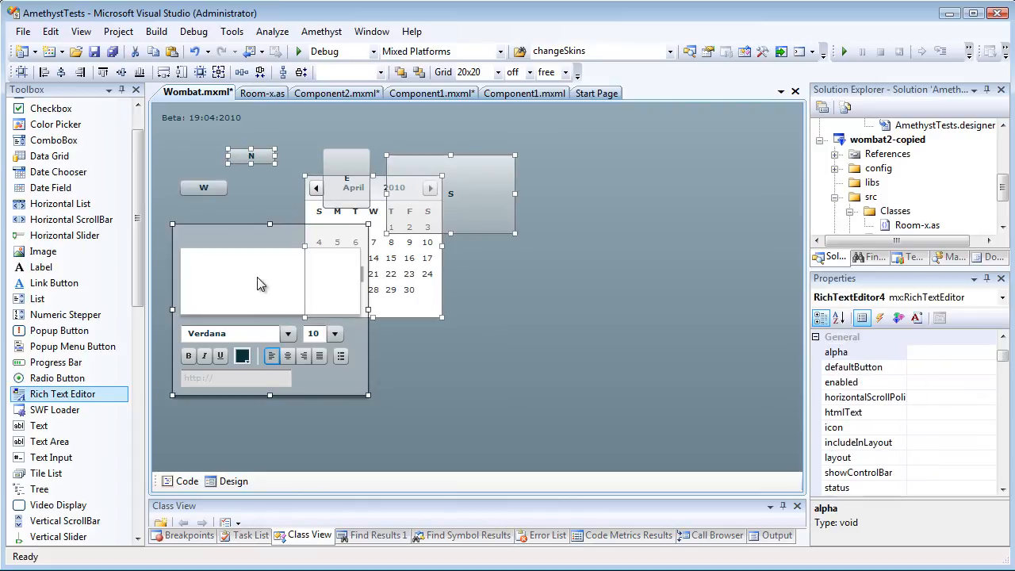
pyautogui.click(252, 155)
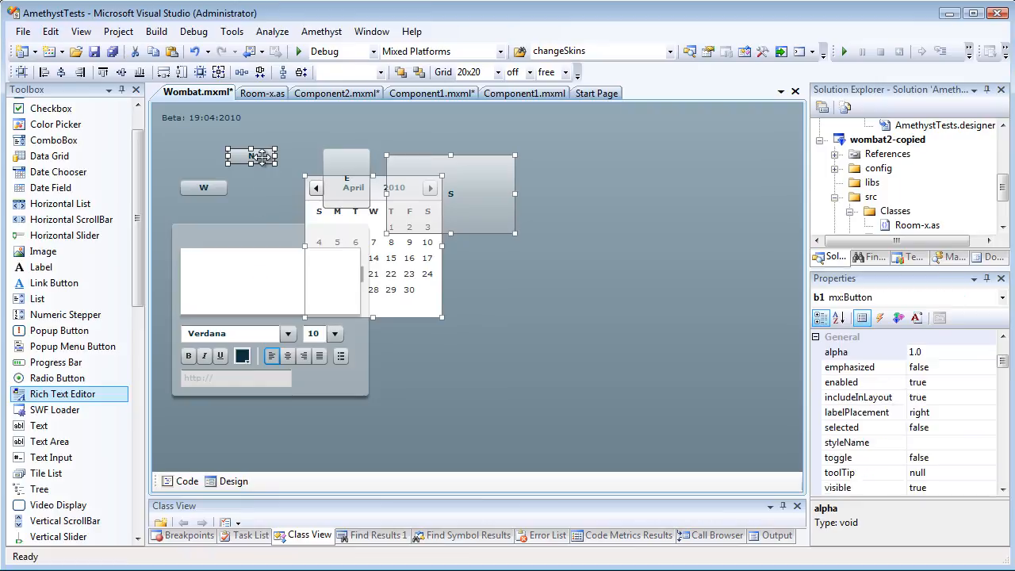
pyautogui.click(415, 280)
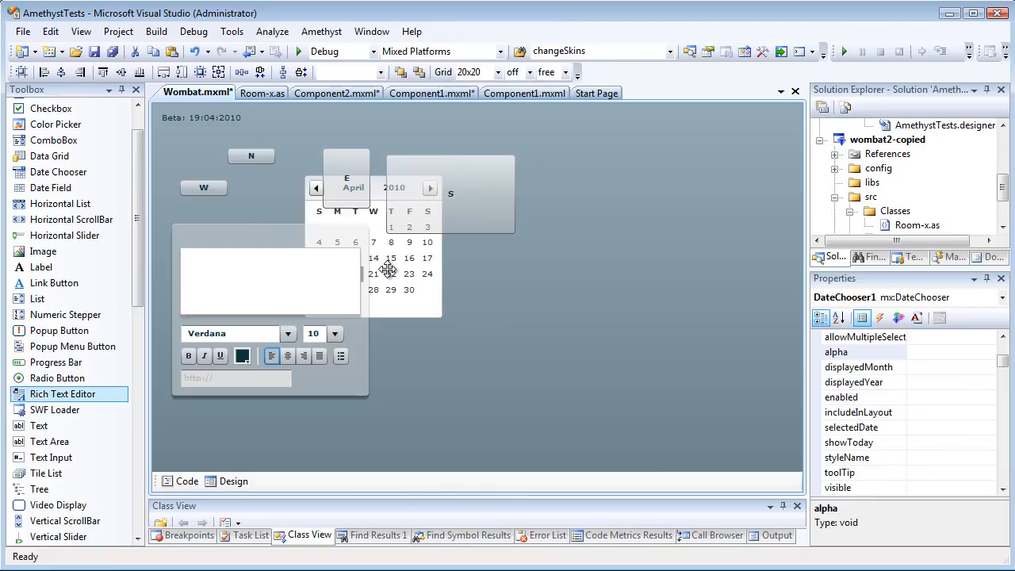
pyautogui.moveTo(283, 206)
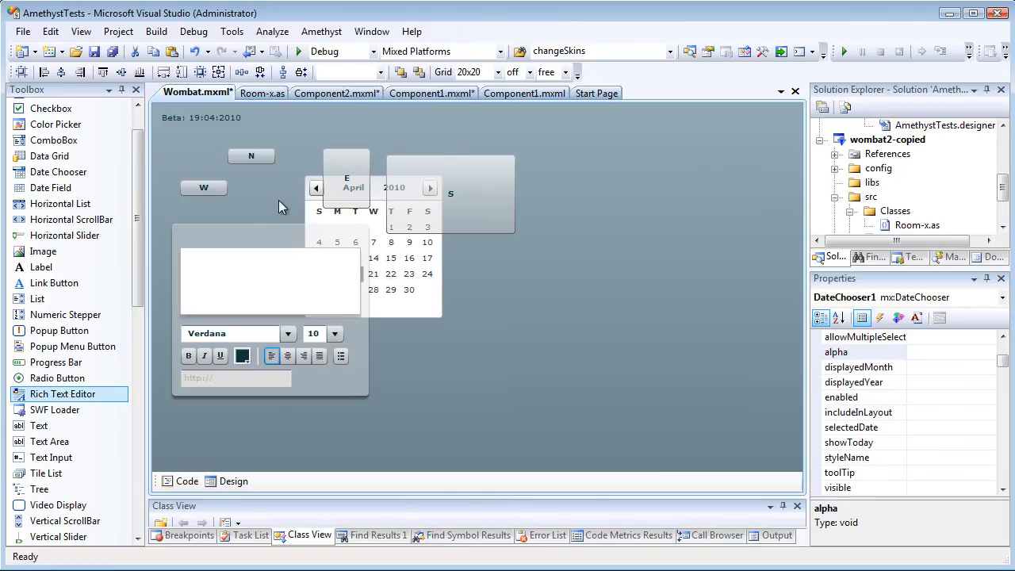
pyautogui.click(490, 279)
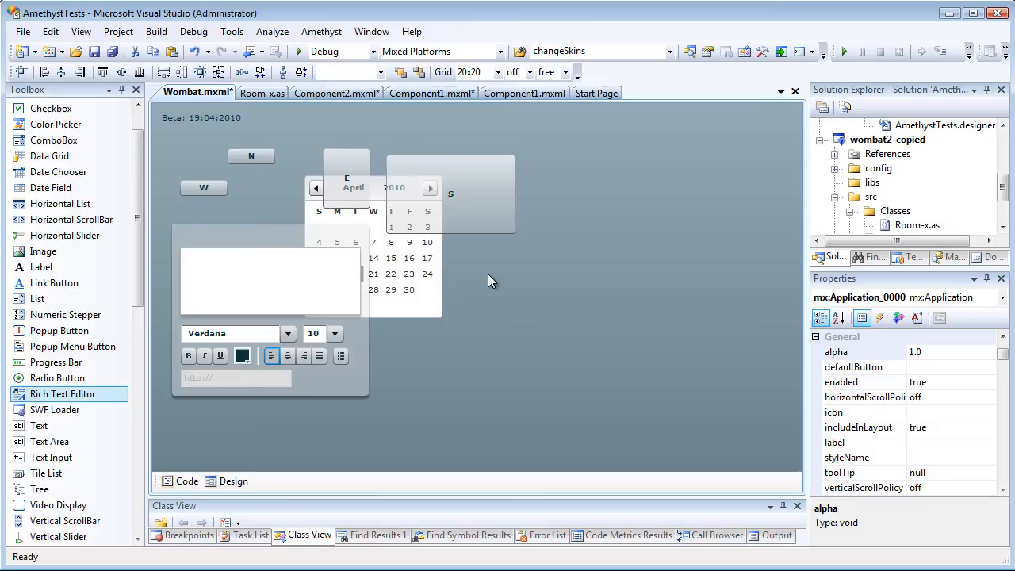
pyautogui.moveTo(420, 304)
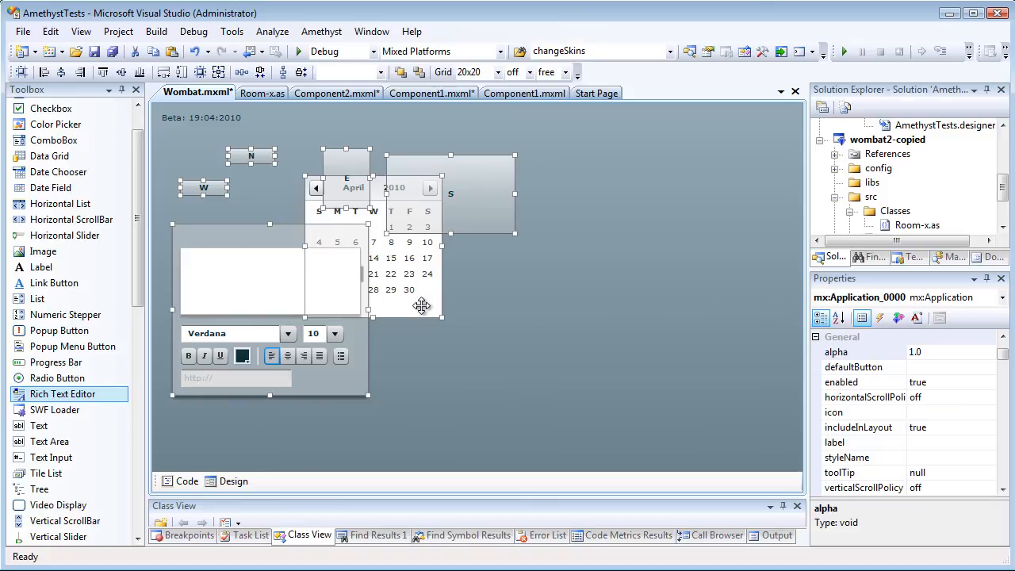
pyautogui.rightClick(420, 306)
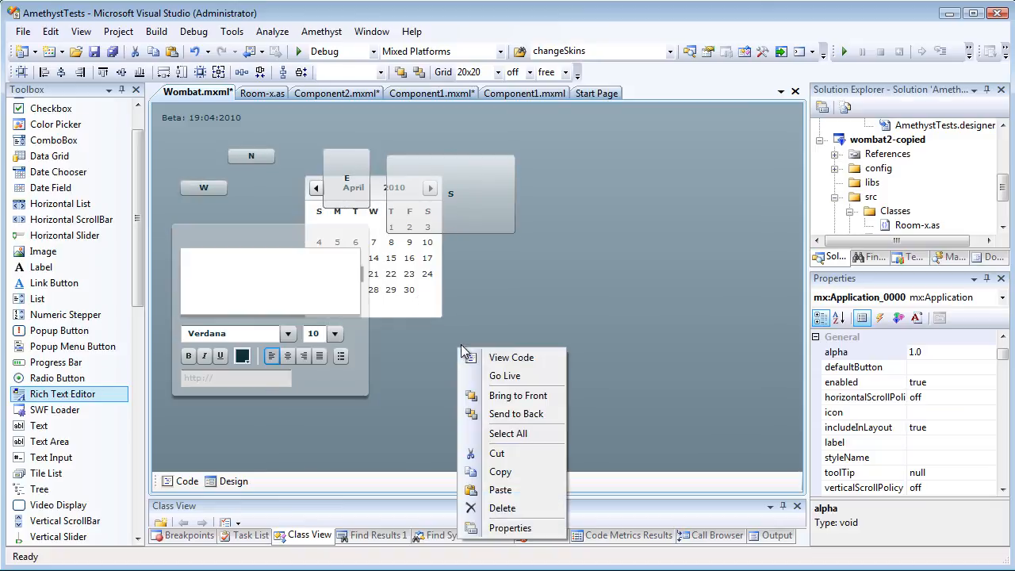
pyautogui.click(507, 433)
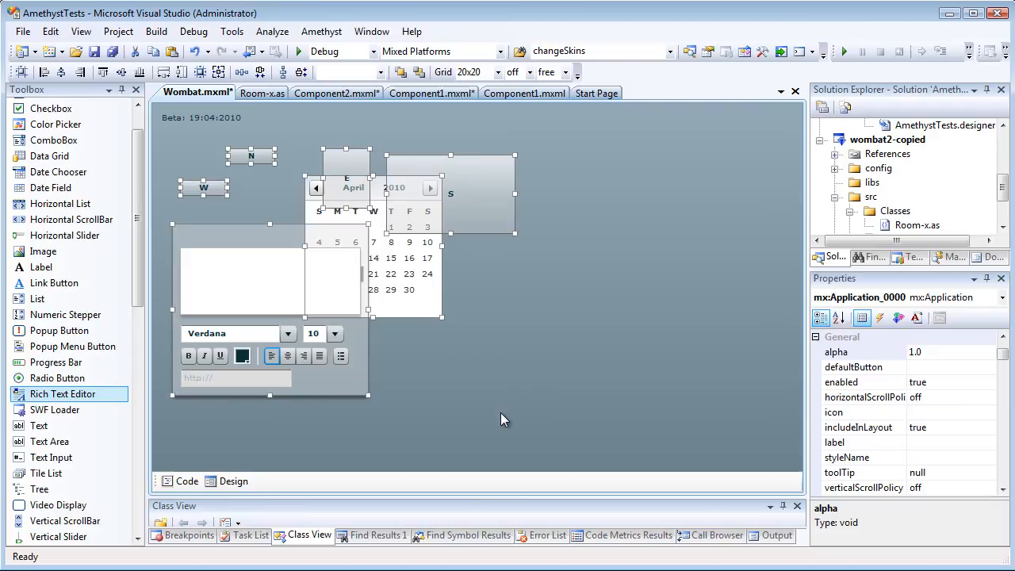
pyautogui.moveTo(312, 334)
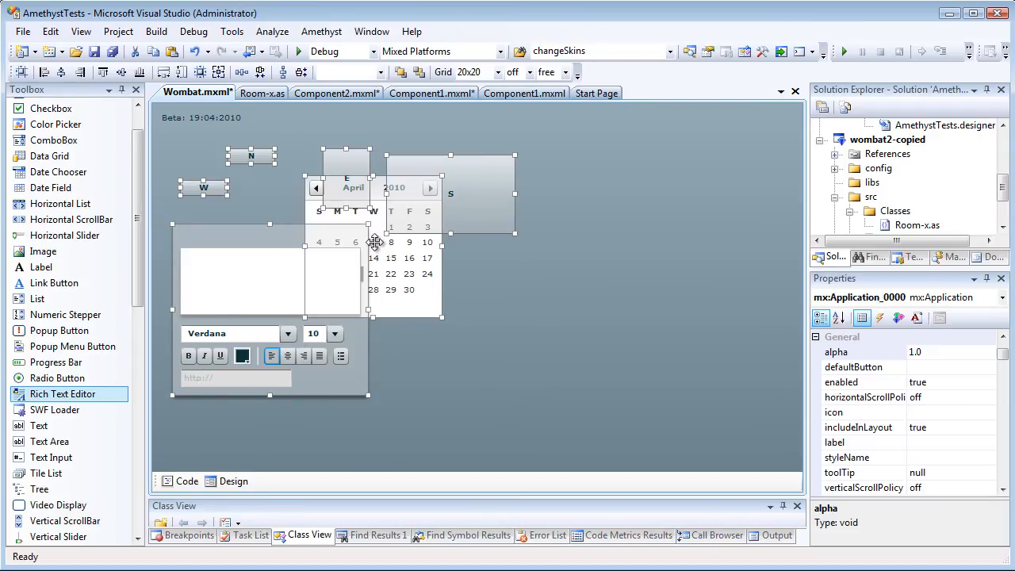
pyautogui.rightClick(377, 242)
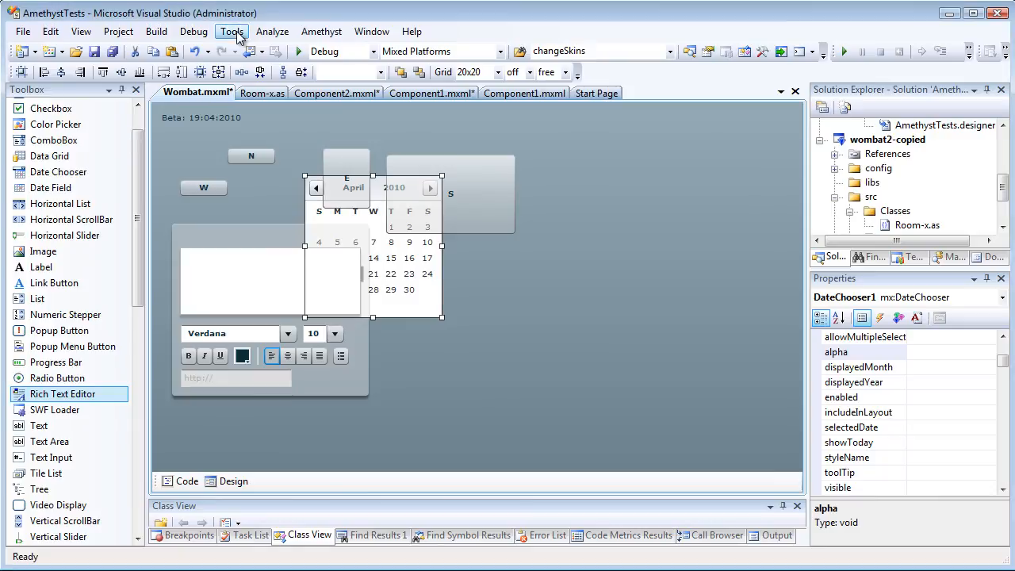
# In Tools > Options, set a 50x20 grid, grid snapping, large move increment 50
pyautogui.click(230, 31)
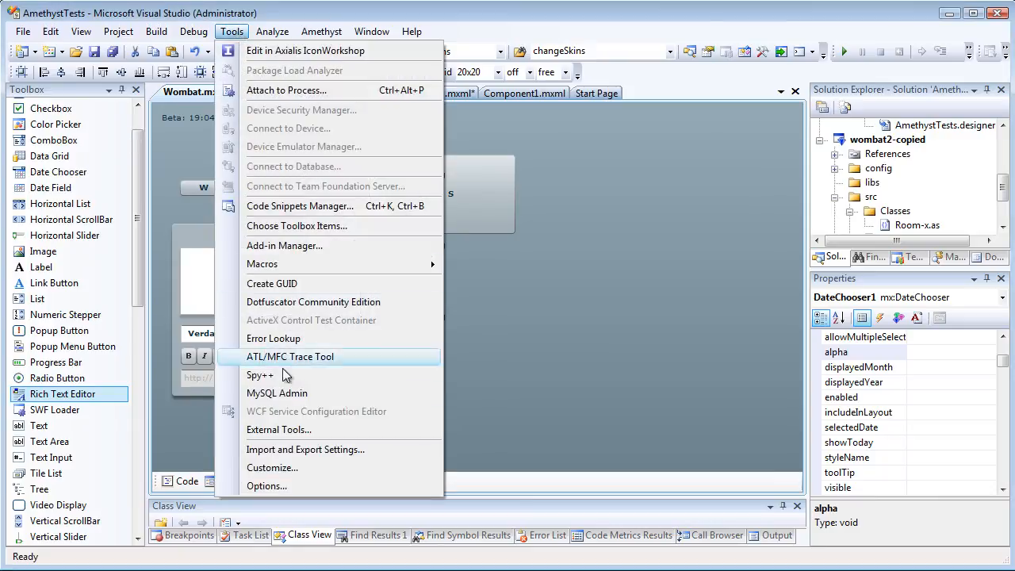
pyautogui.click(266, 485)
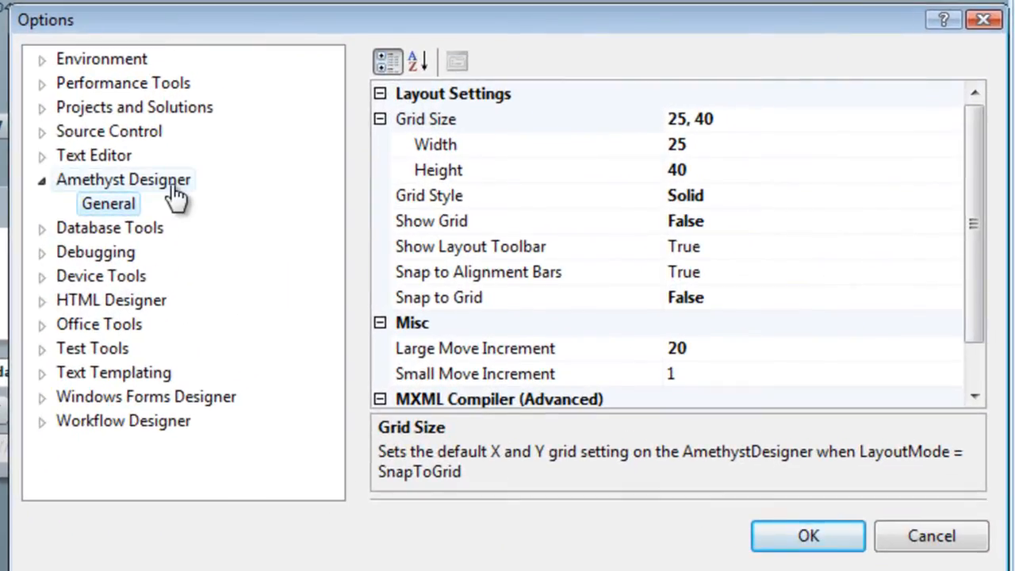
pyautogui.moveTo(500, 141)
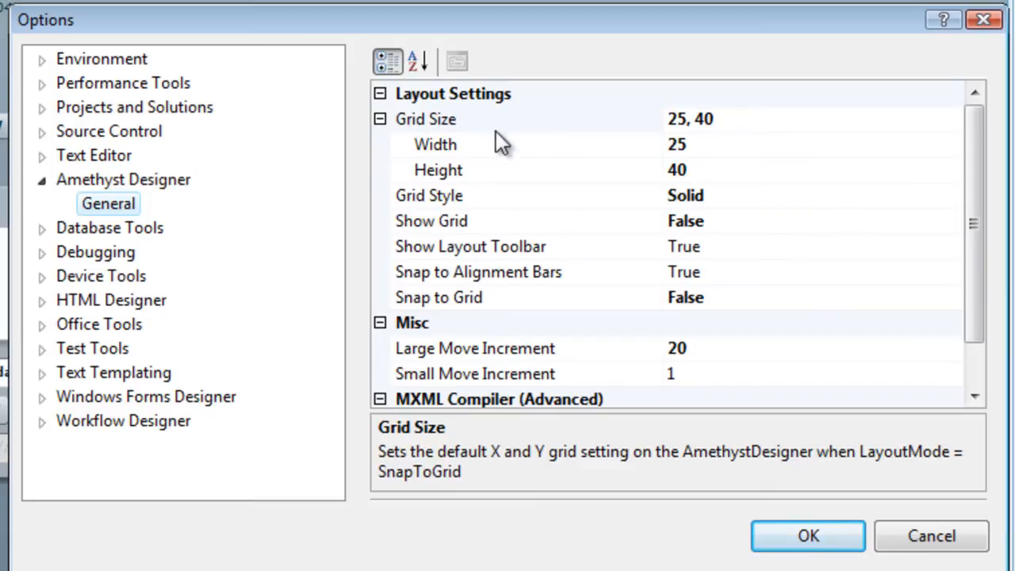
pyautogui.click(436, 144)
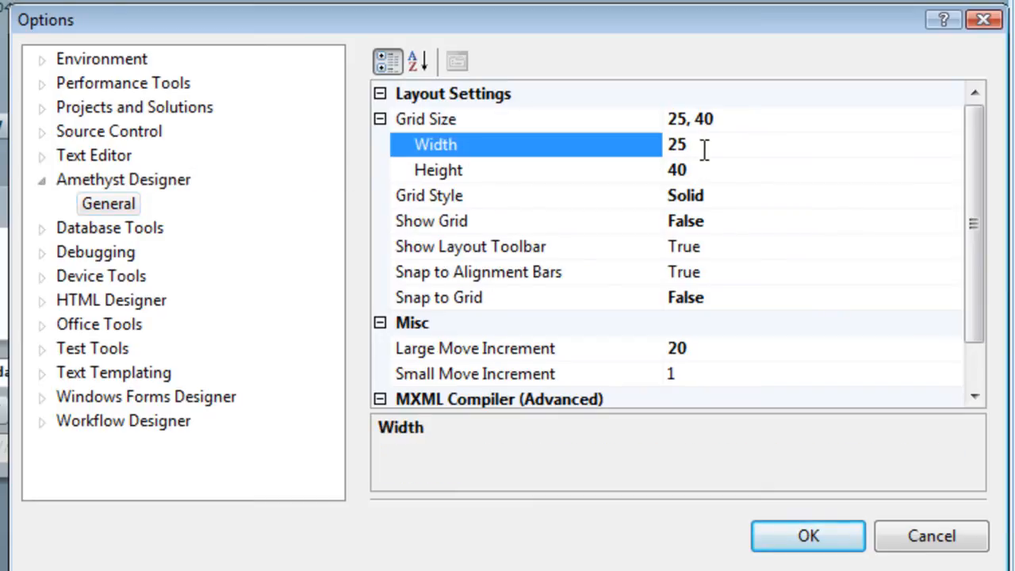
pyautogui.write('50')
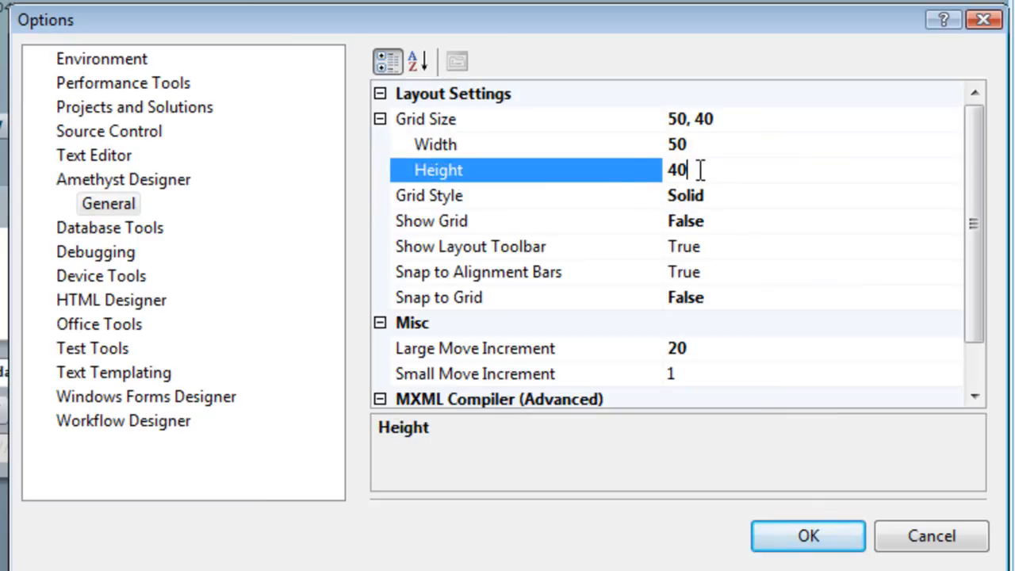
pyautogui.write('20')
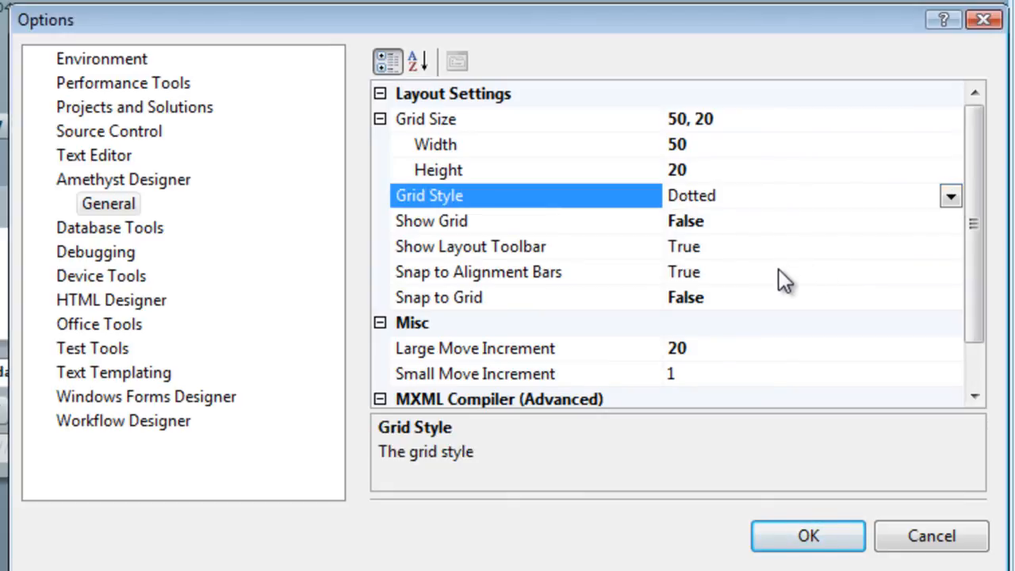
pyautogui.moveTo(761, 254)
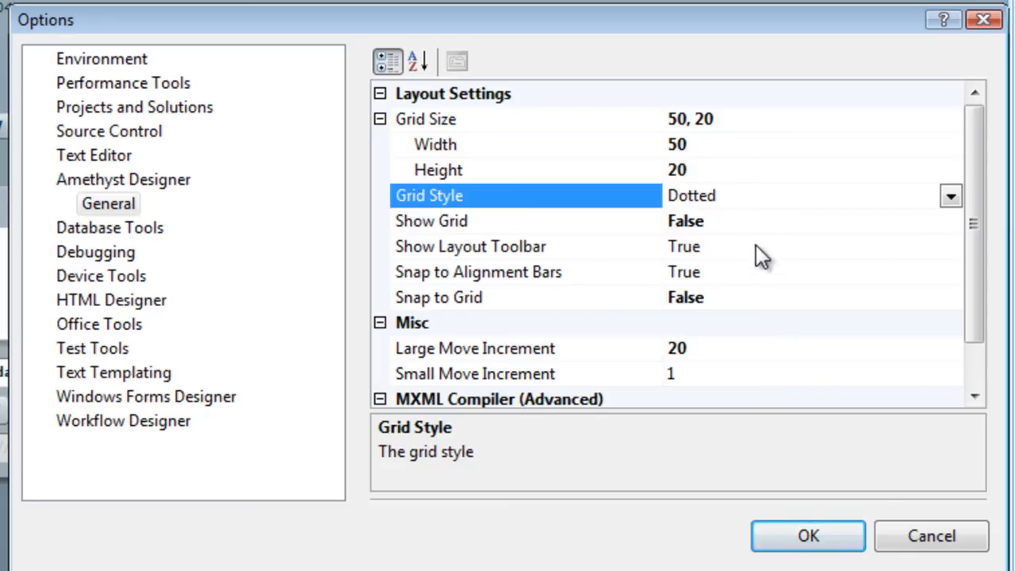
pyautogui.moveTo(757, 278)
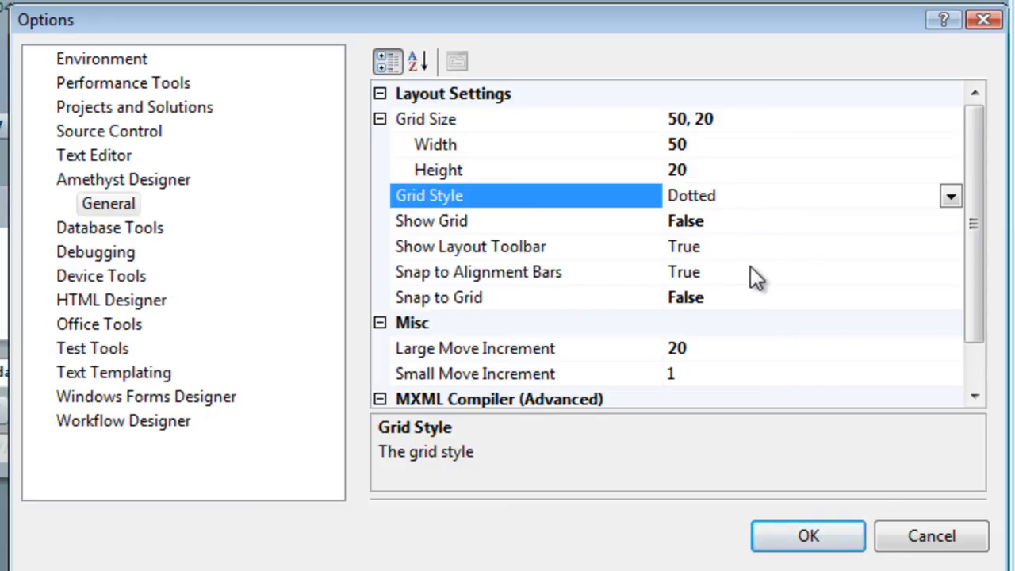
pyautogui.moveTo(757, 261)
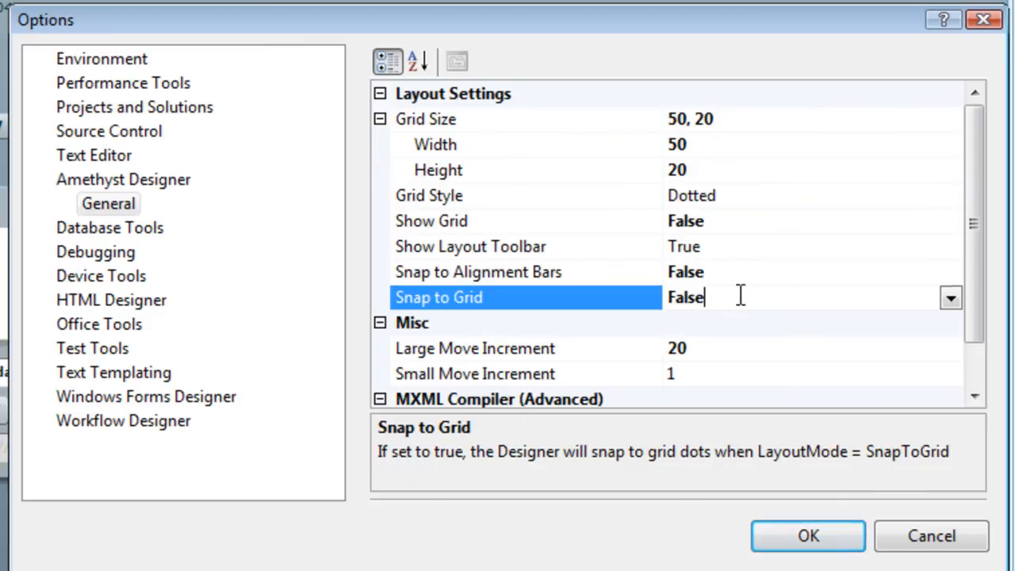
pyautogui.click(951, 298)
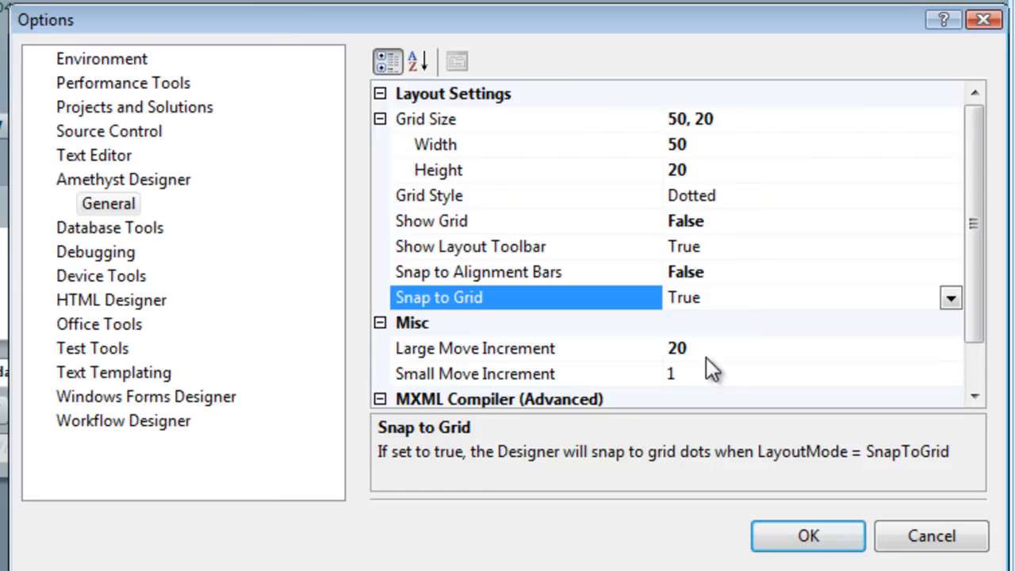
pyautogui.click(475, 348)
pyautogui.write('50')
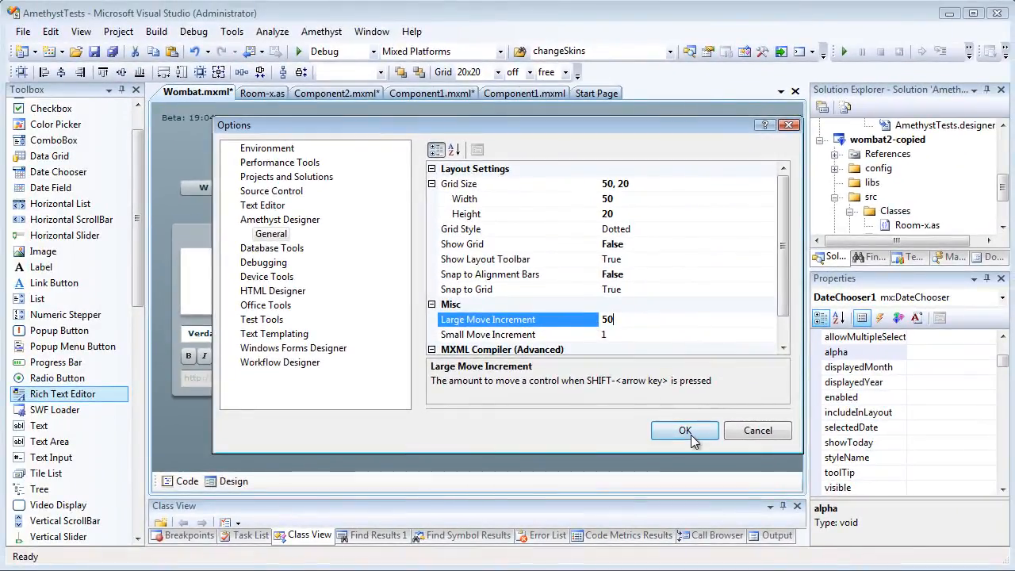
pyautogui.click(684, 430)
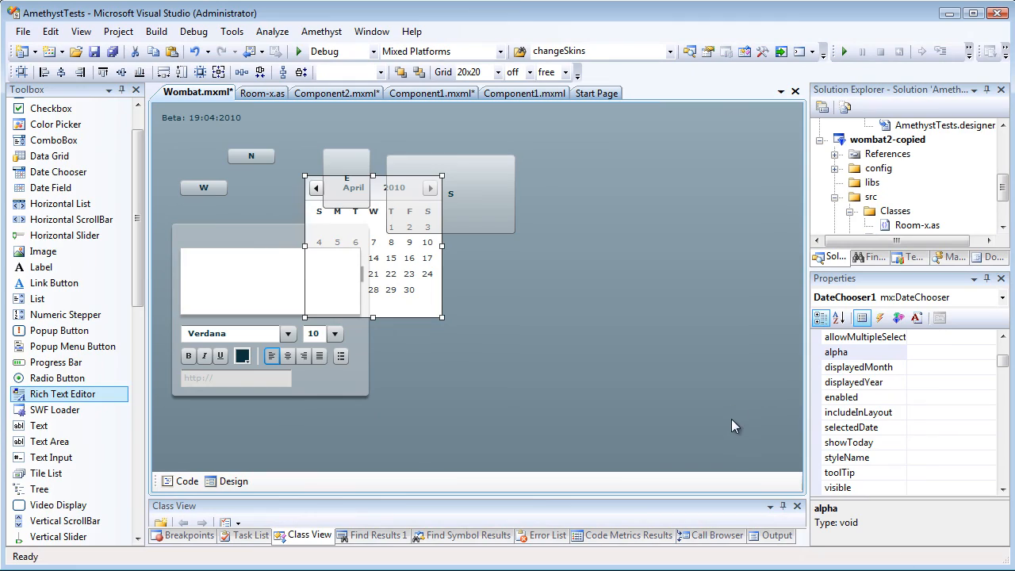